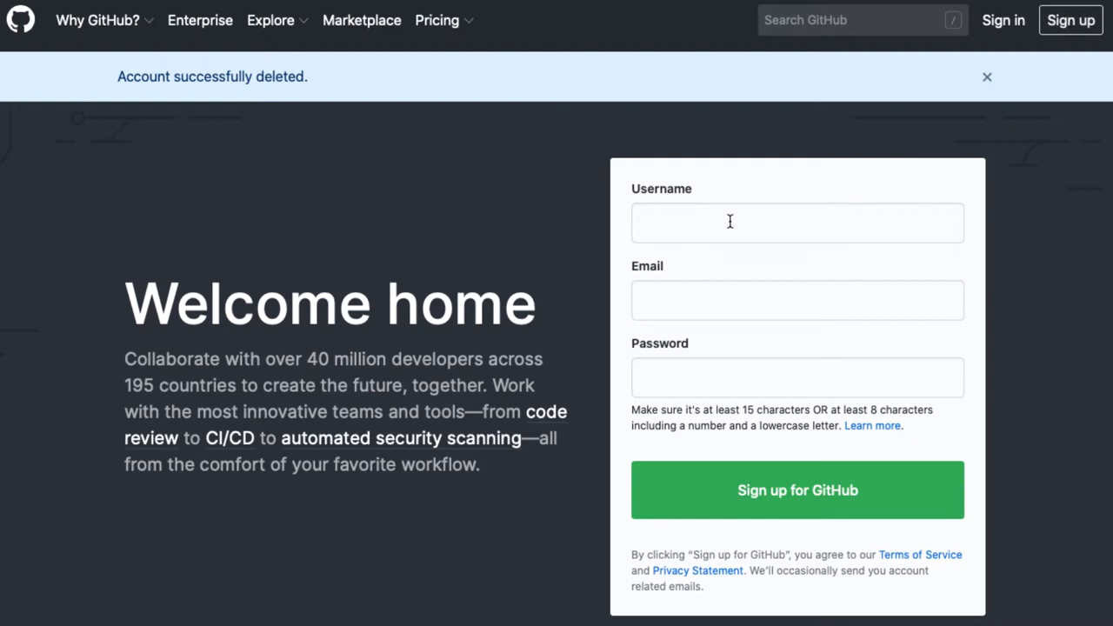
{"action": "left_click", "coordinate": [797, 223]}
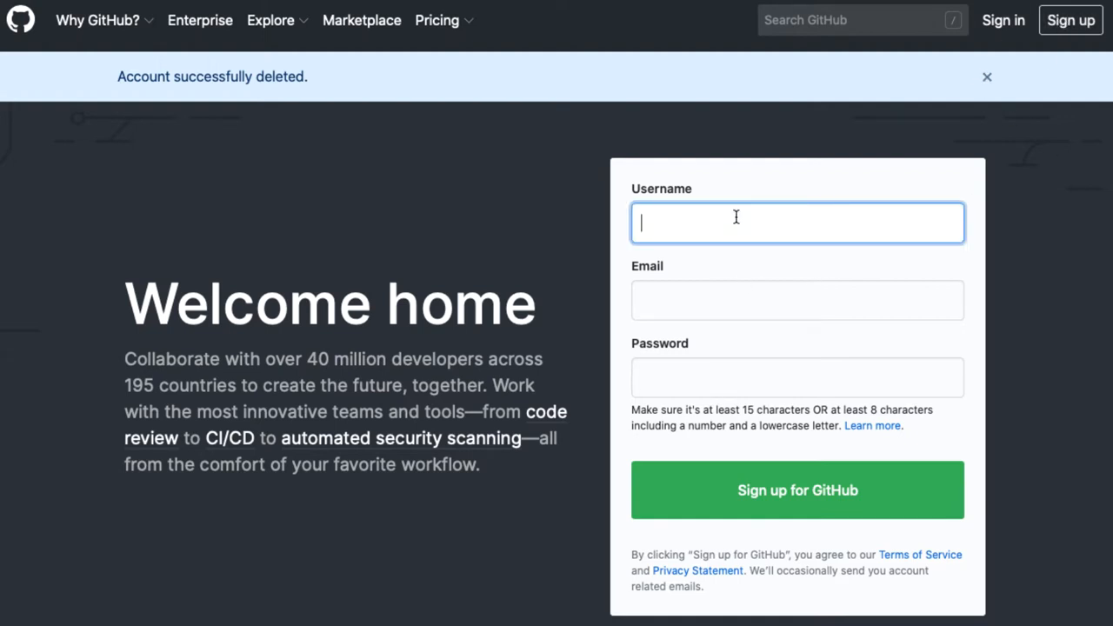
{"action": "type", "text": "CreaTE"}
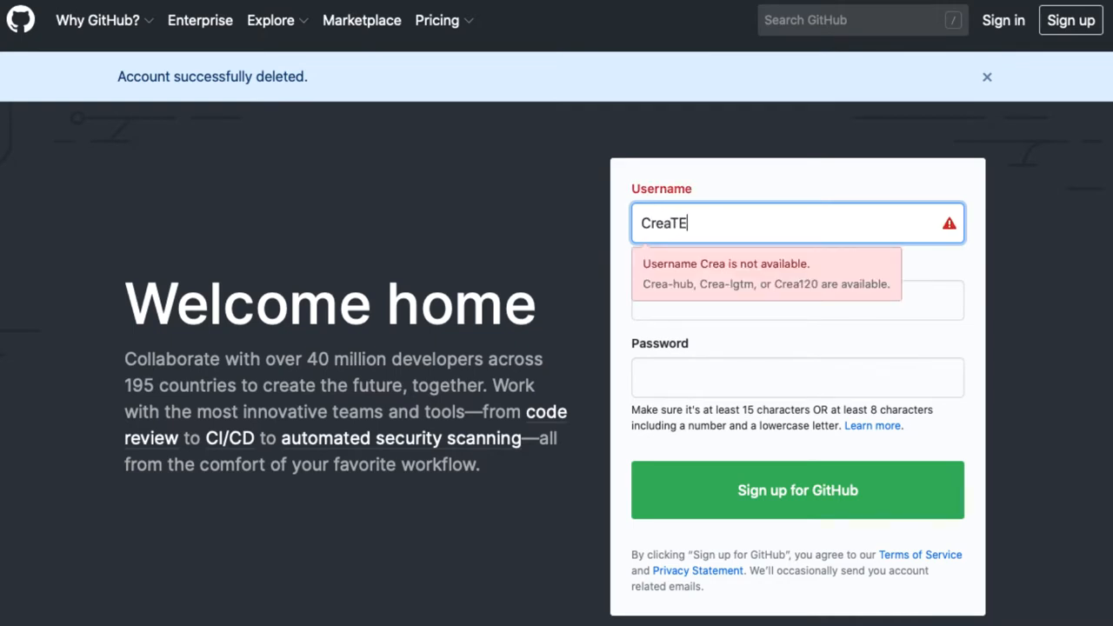
{"action": "type", "text": "CH-Solutions"}
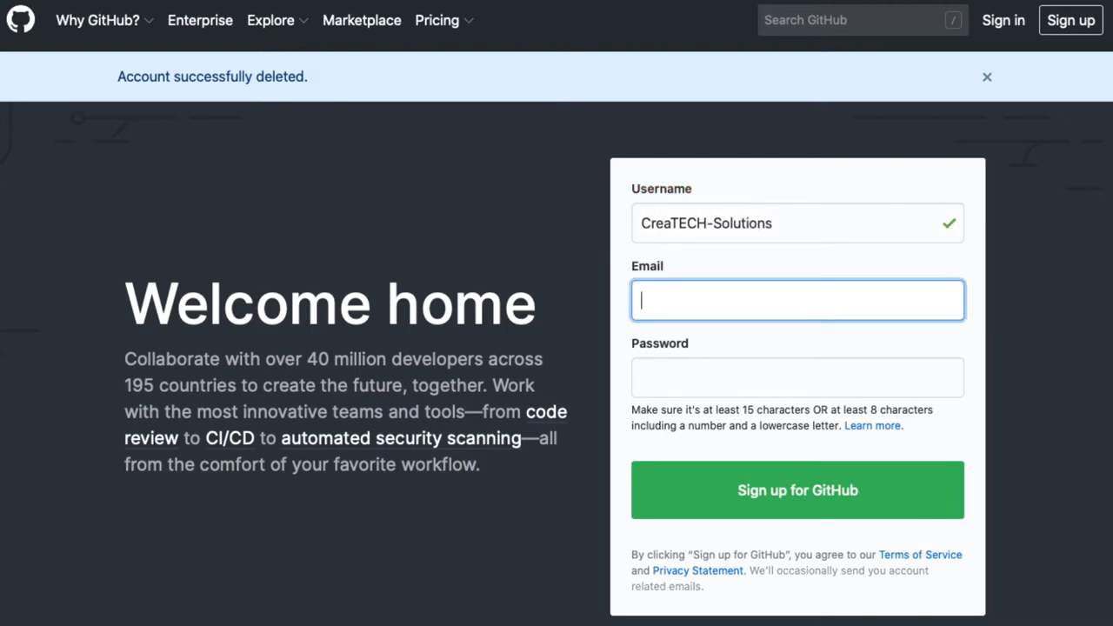
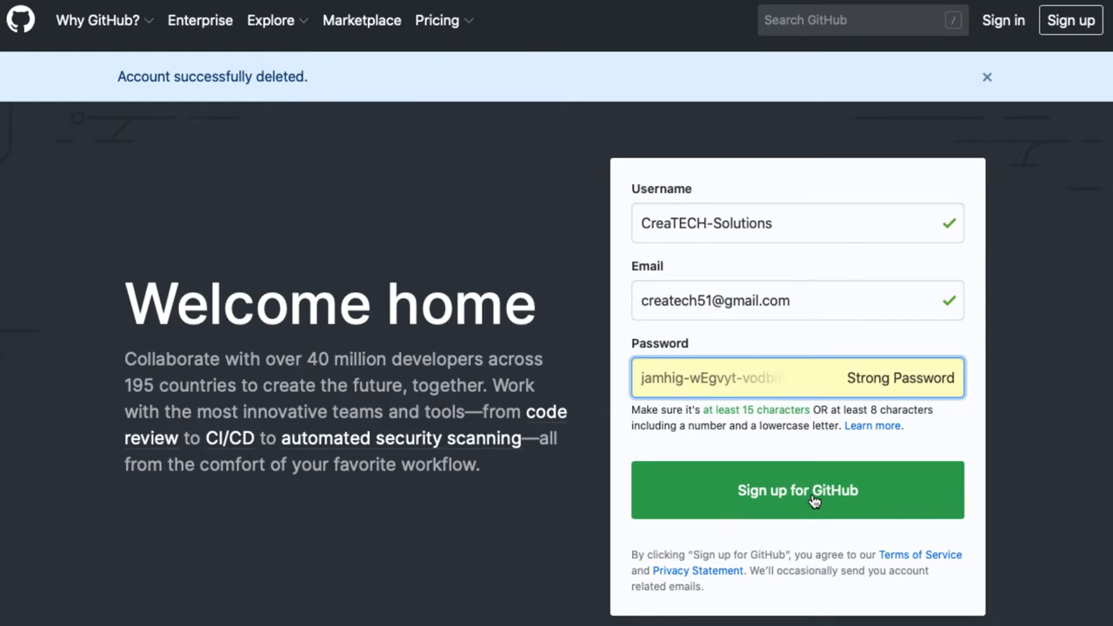
Submit the sign-up form and pass the rotate-image verification puzzle.
{"action": "left_click", "coordinate": [797, 490]}
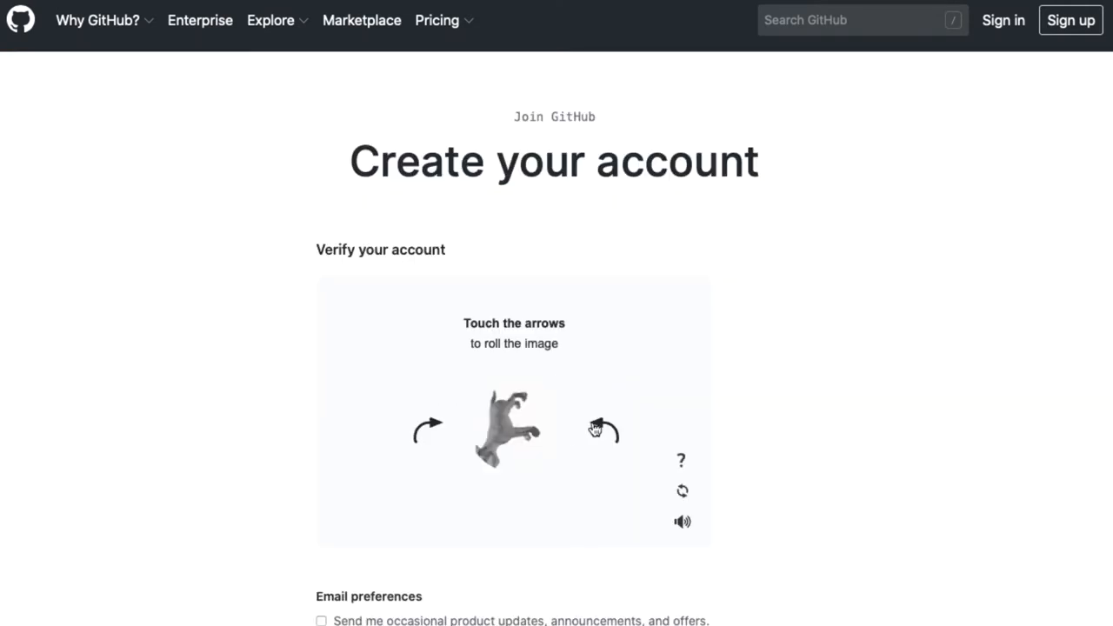
{"action": "left_click", "coordinate": [604, 430]}
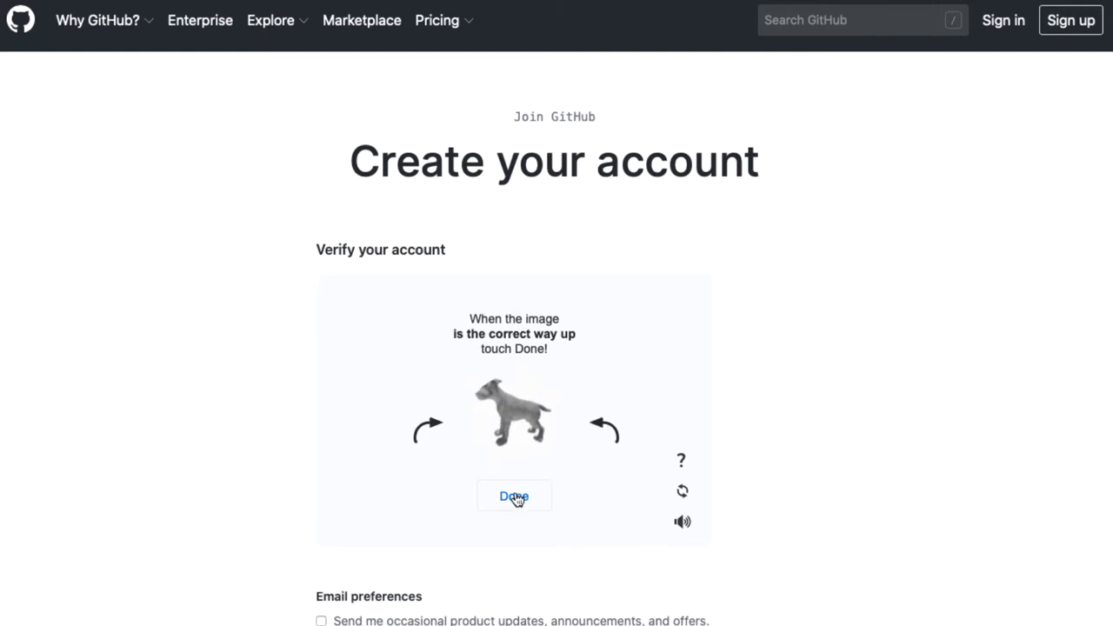
{"action": "left_click", "coordinate": [515, 495]}
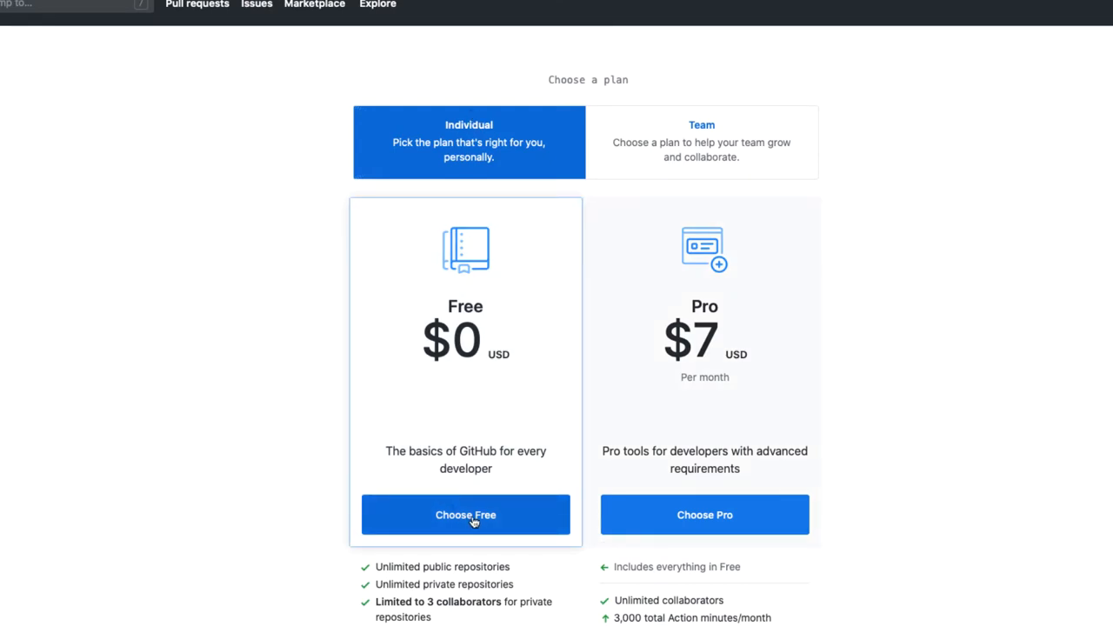
Choose the Free plan, answer the setup survey and complete account setup.
{"action": "left_click", "coordinate": [466, 515]}
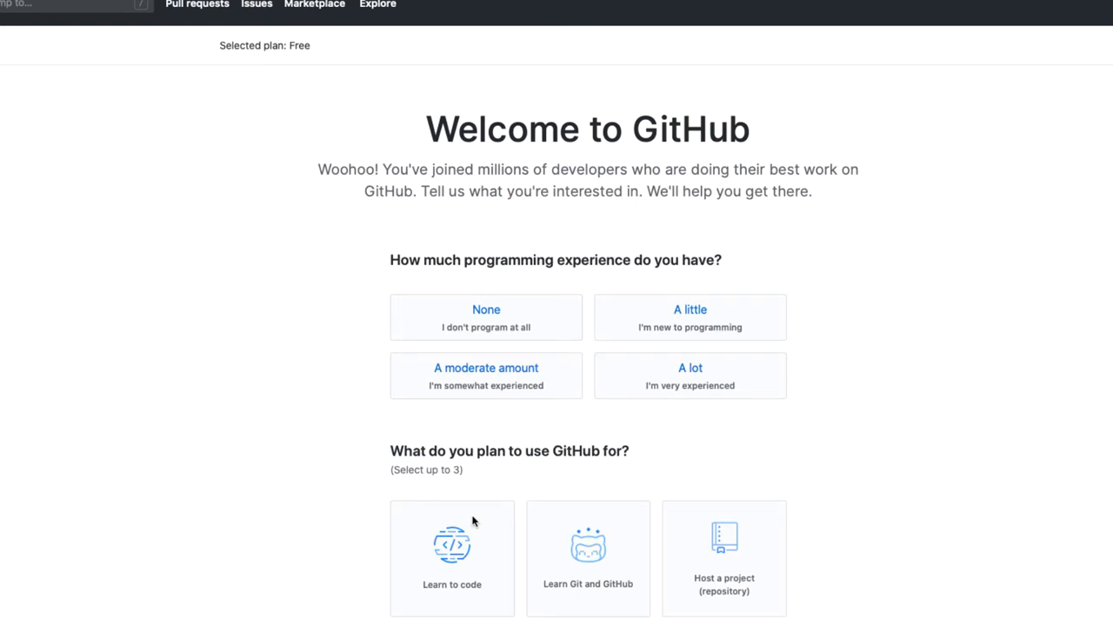
{"action": "left_click", "coordinate": [689, 317]}
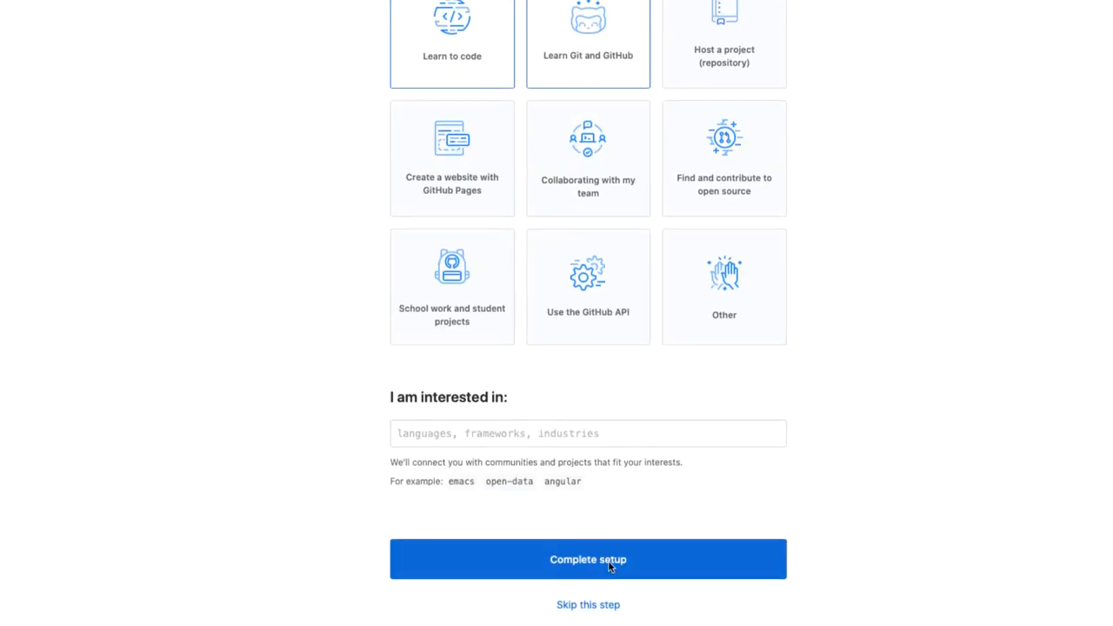
{"action": "left_click", "coordinate": [588, 561]}
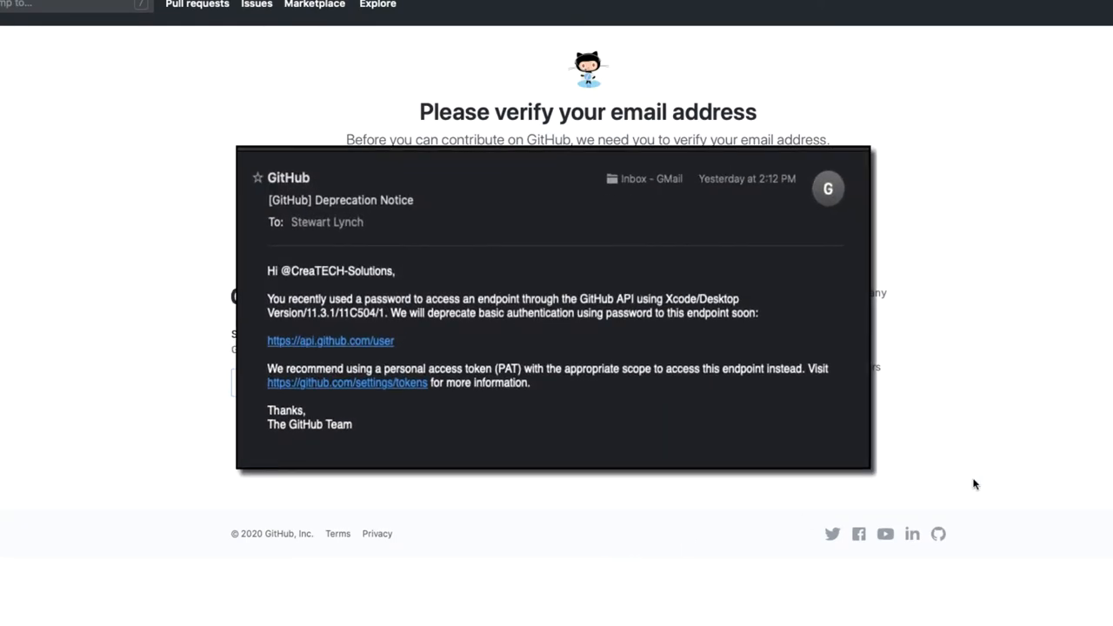
{"action": "mouse_move", "coordinate": [1018, 374]}
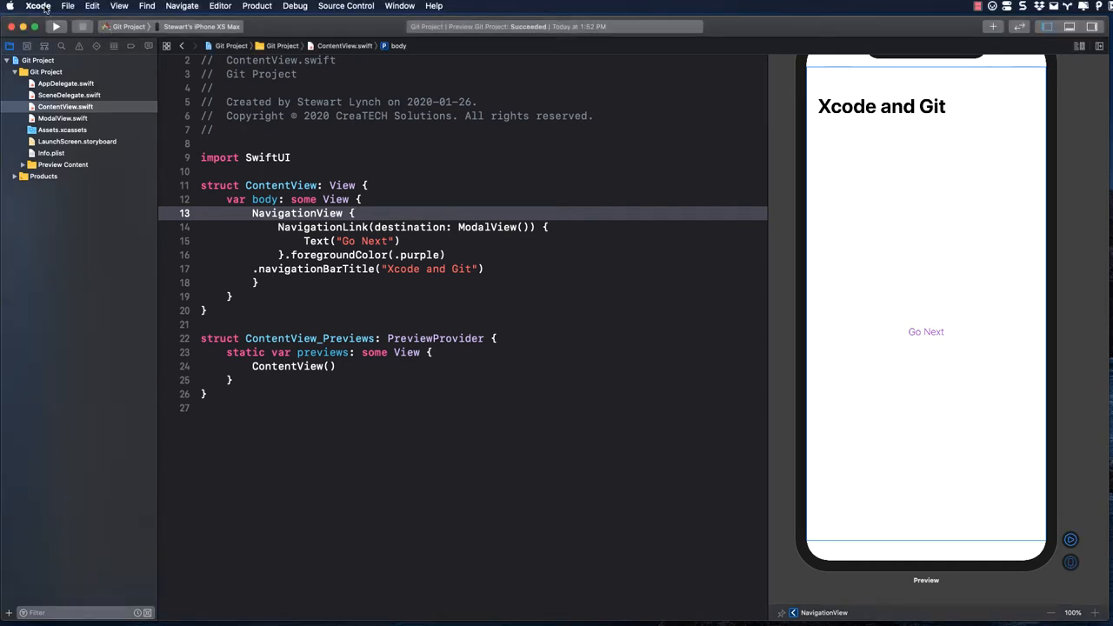
Start adding a new account in Xcode Preferences > Accounts.
{"action": "left_click", "coordinate": [38, 7]}
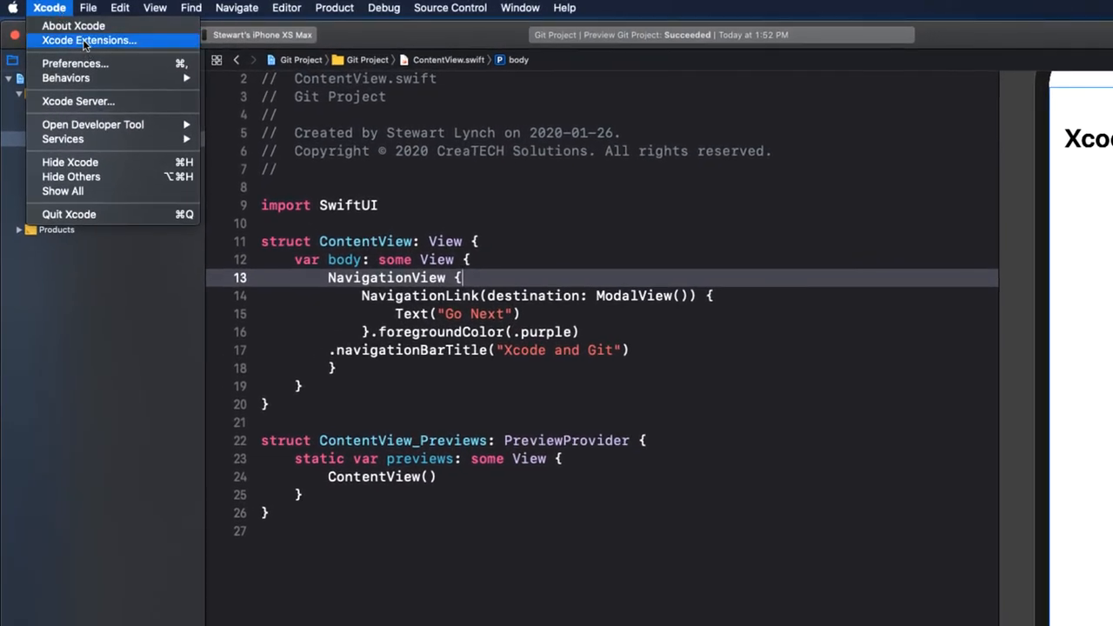
{"action": "left_click", "coordinate": [74, 62]}
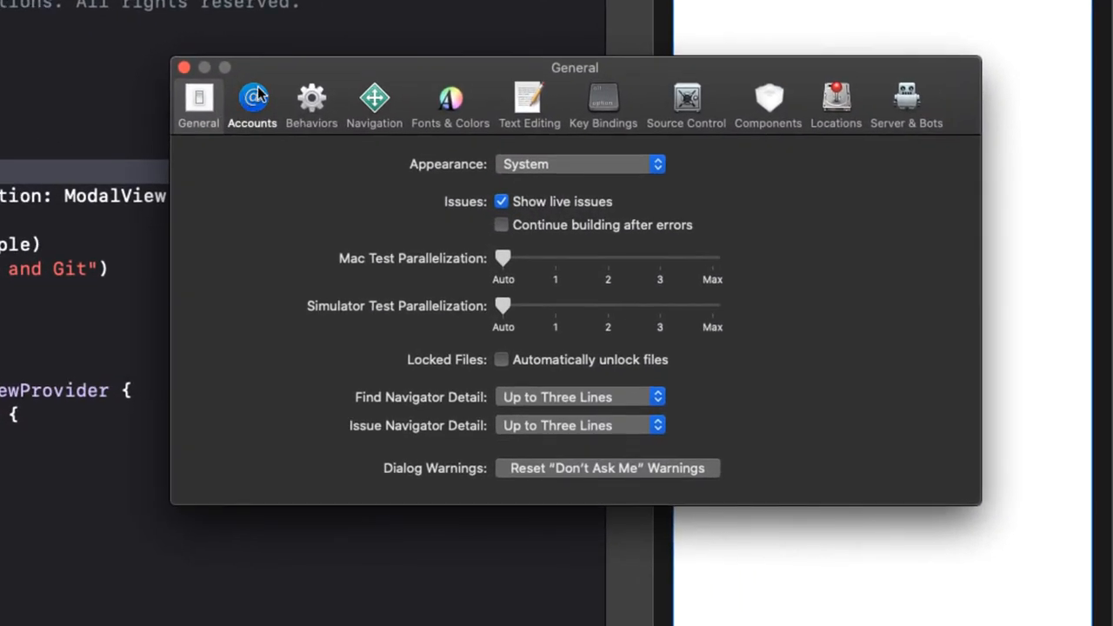
{"action": "left_click", "coordinate": [252, 103]}
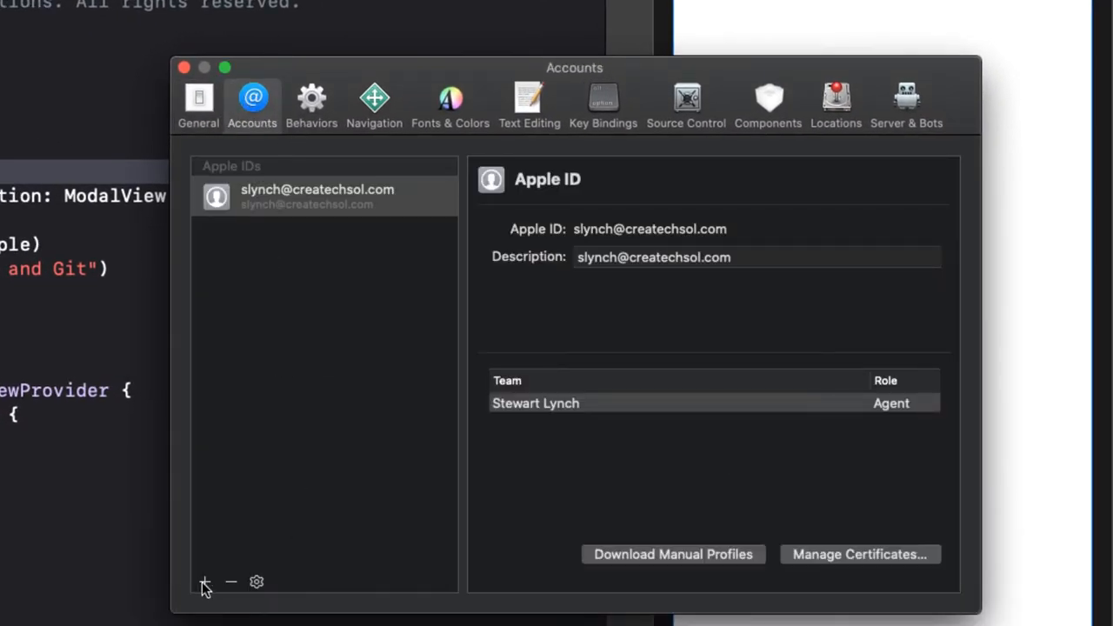
{"action": "left_click", "coordinate": [205, 581]}
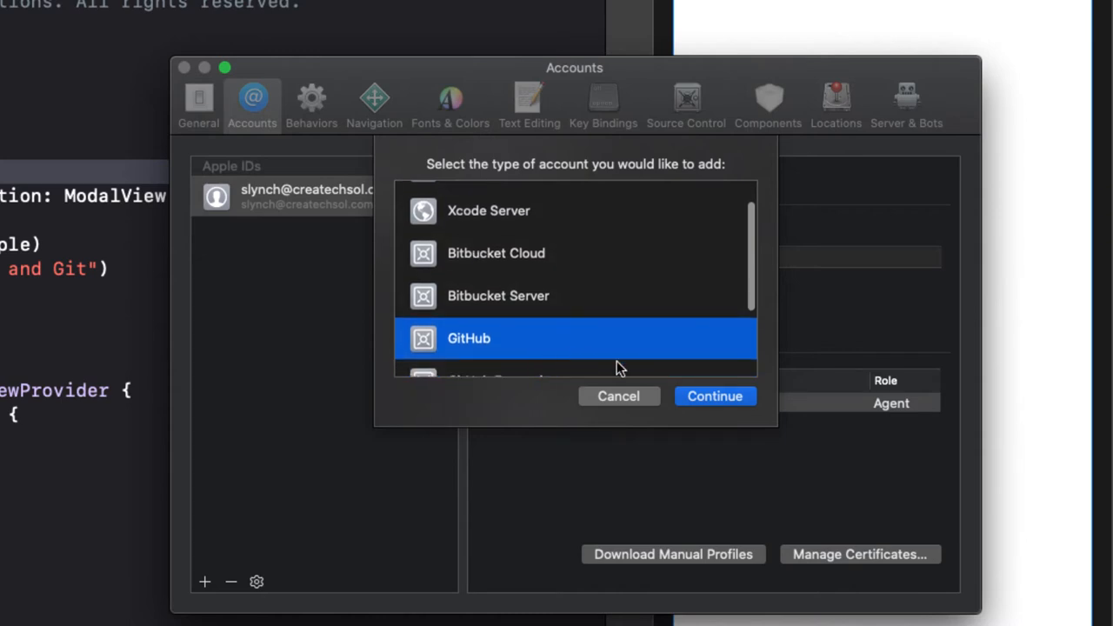
Sign in the CreaTECH-Solutions GitHub account with its token and close Preferences.
{"action": "left_click", "coordinate": [715, 397]}
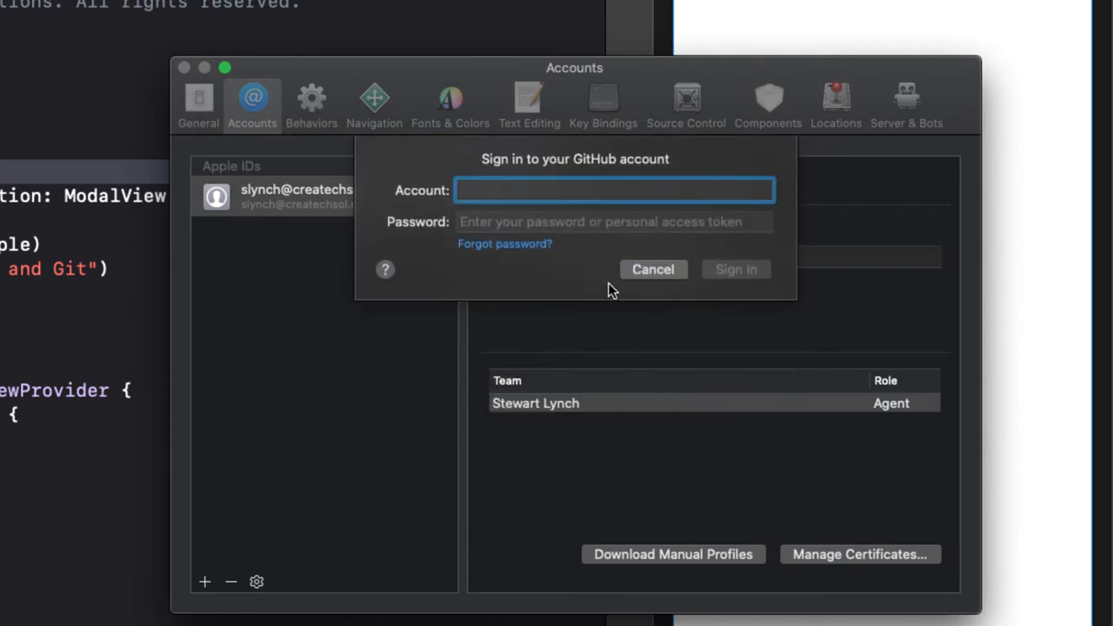
{"action": "type", "text": "CreaTEC.j"}
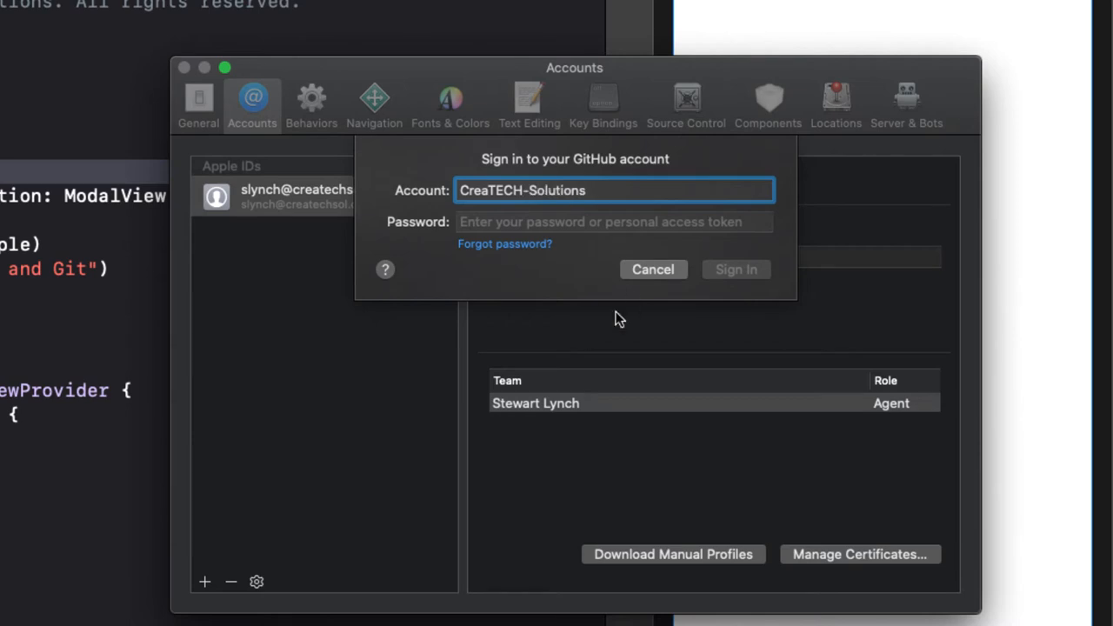
{"action": "left_click", "coordinate": [653, 268]}
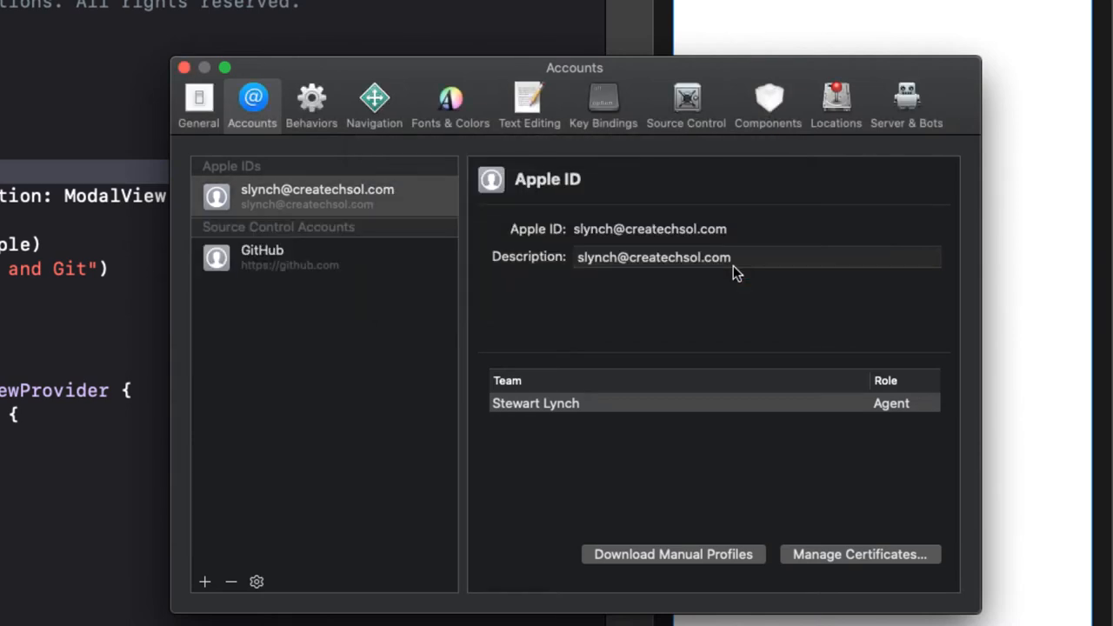
{"action": "left_click", "coordinate": [261, 257]}
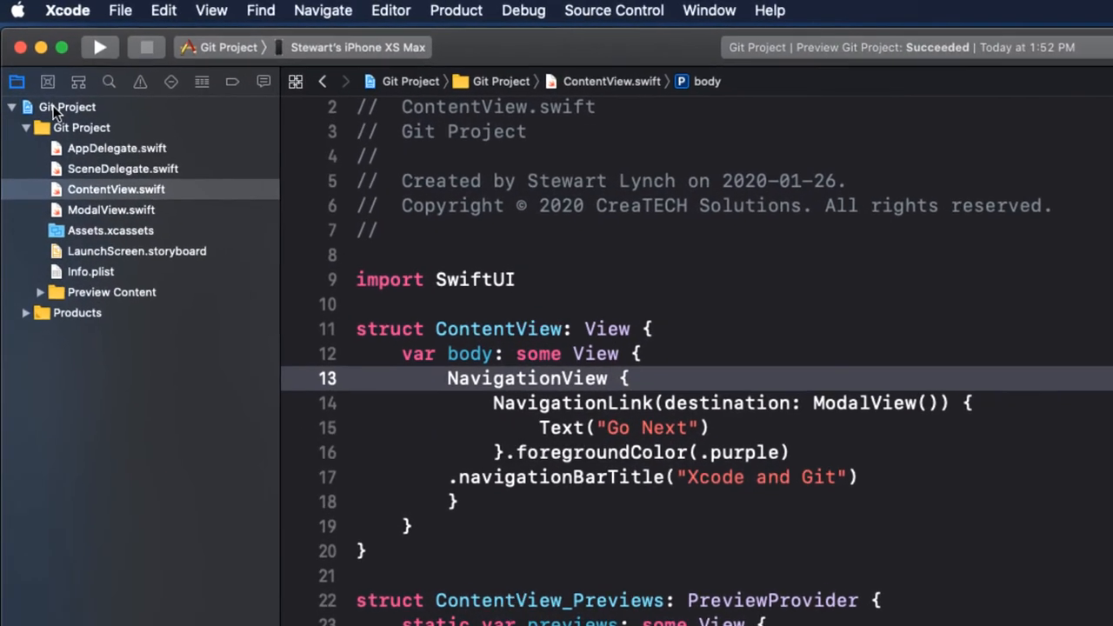
Show the Git Project repository's branches and bring up its repository actions.
{"action": "left_click", "coordinate": [49, 82]}
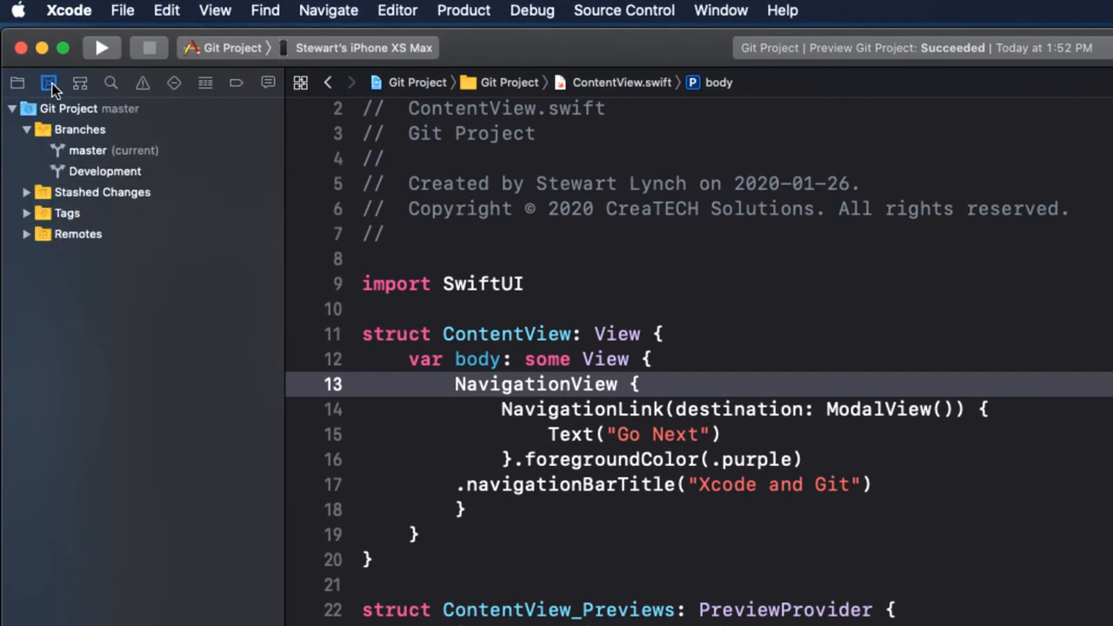
{"action": "right_click", "coordinate": [68, 108]}
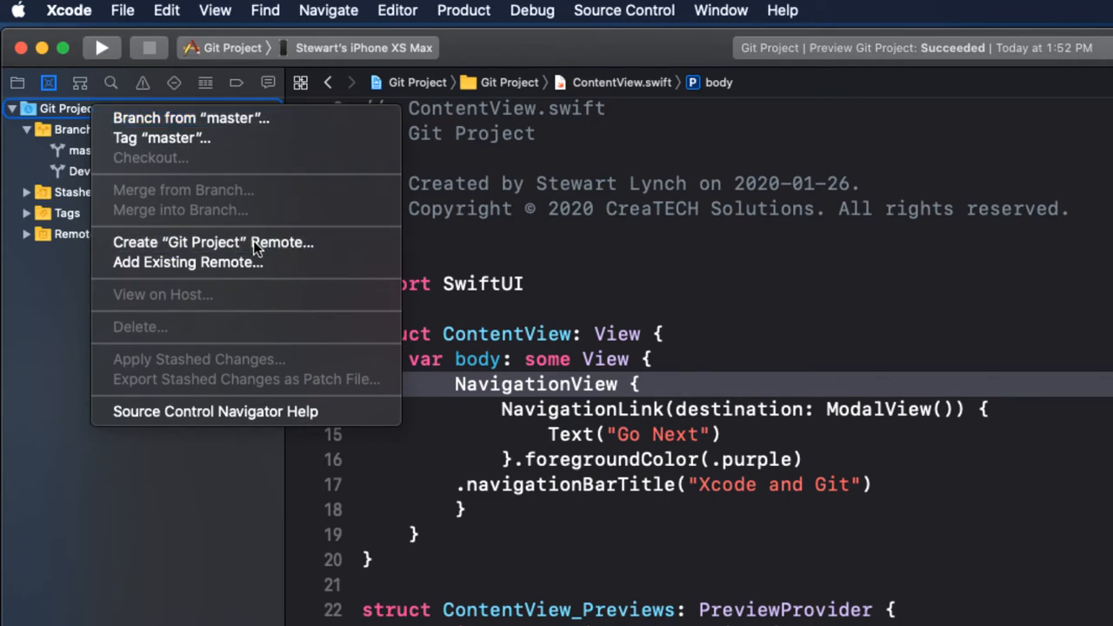
Create a public GitHub remote 'Git Project' described as 'Testing Github' and push master.
{"action": "left_click", "coordinate": [212, 241]}
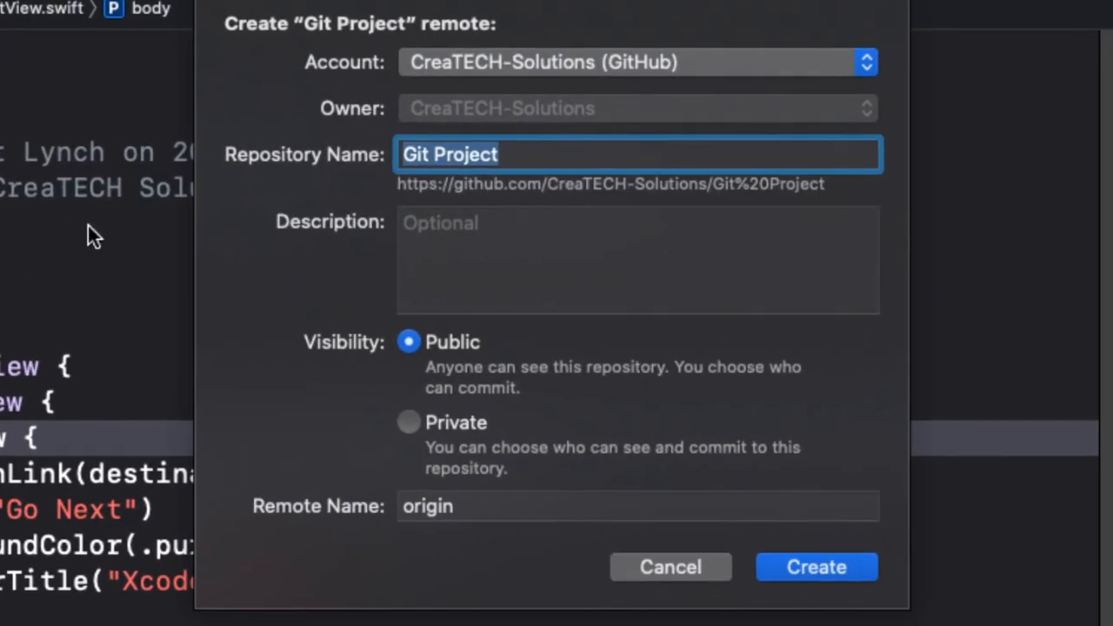
{"action": "mouse_move", "coordinate": [583, 131]}
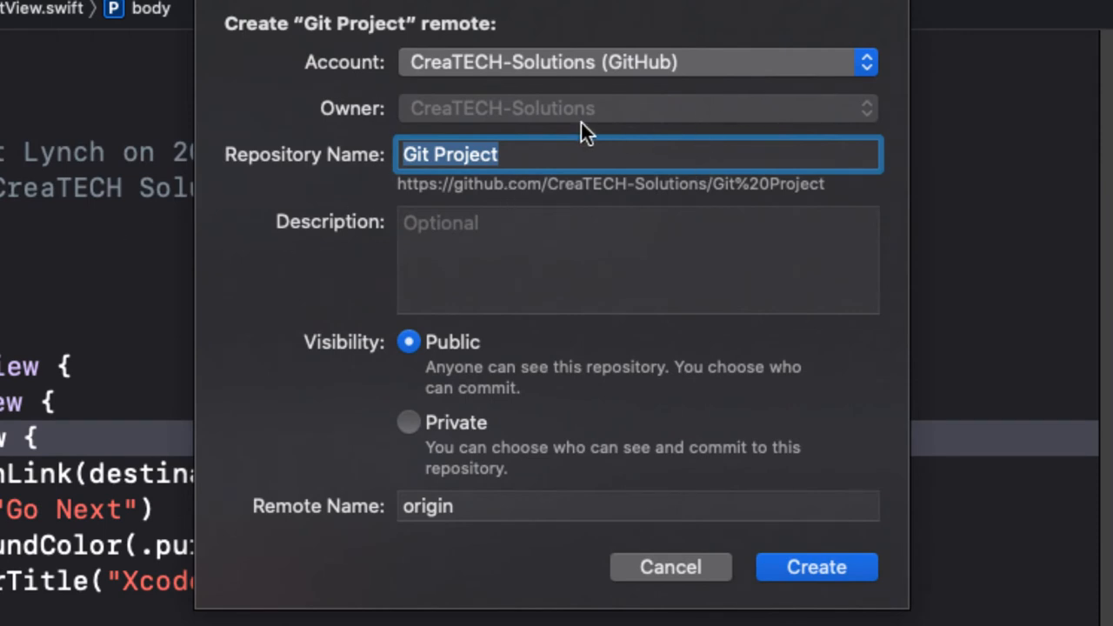
{"action": "mouse_move", "coordinate": [484, 223]}
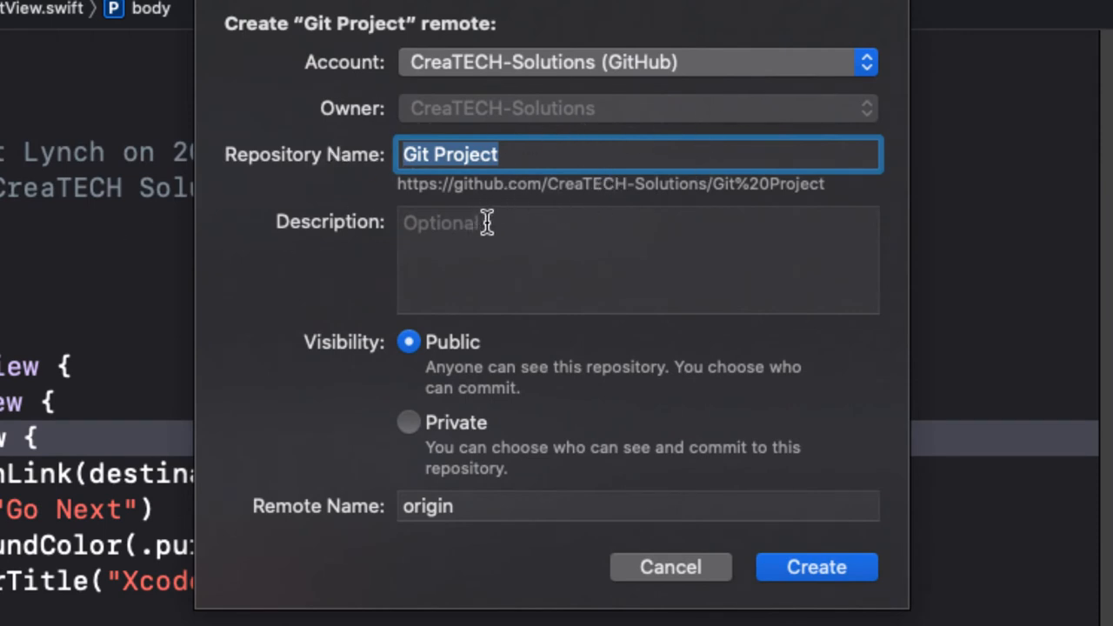
{"action": "type", "text": "Testing Github"}
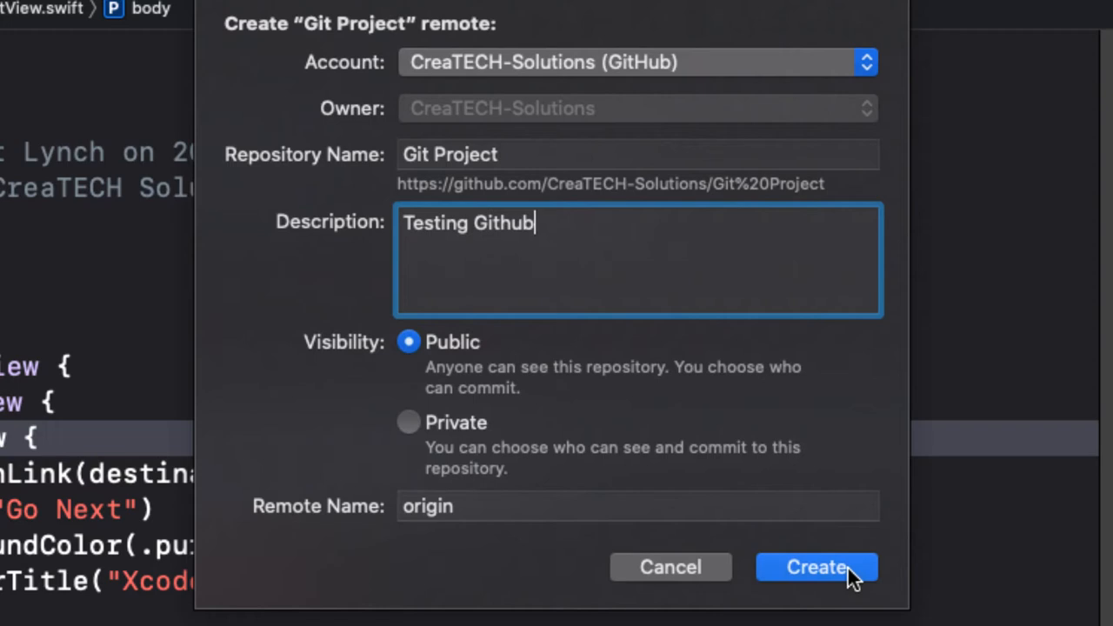
{"action": "left_click", "coordinate": [816, 568]}
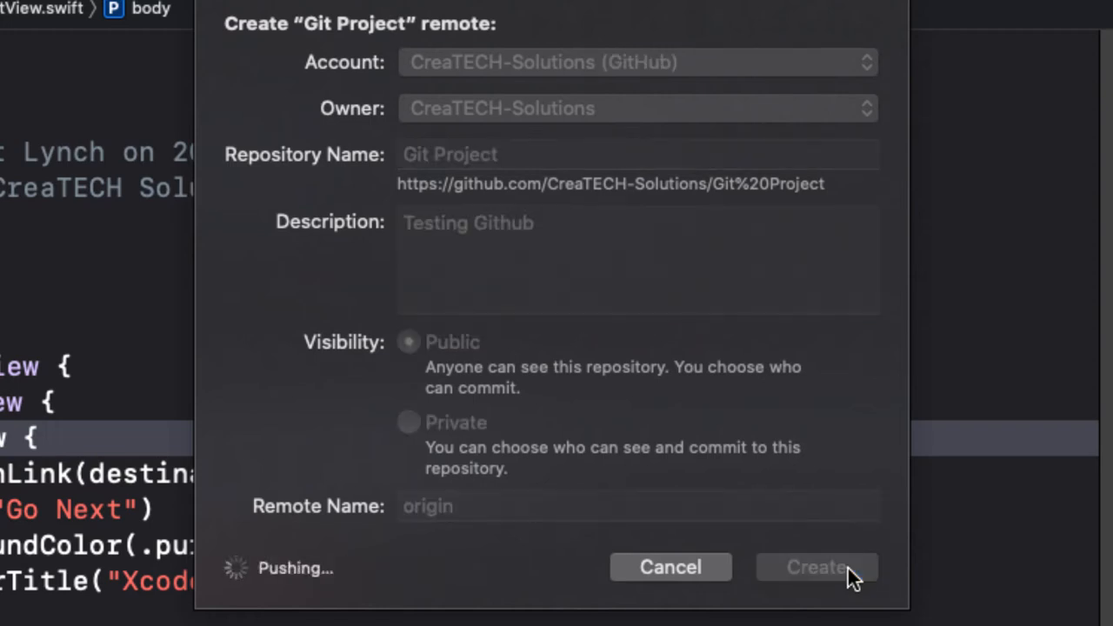
{"action": "mouse_move", "coordinate": [278, 608]}
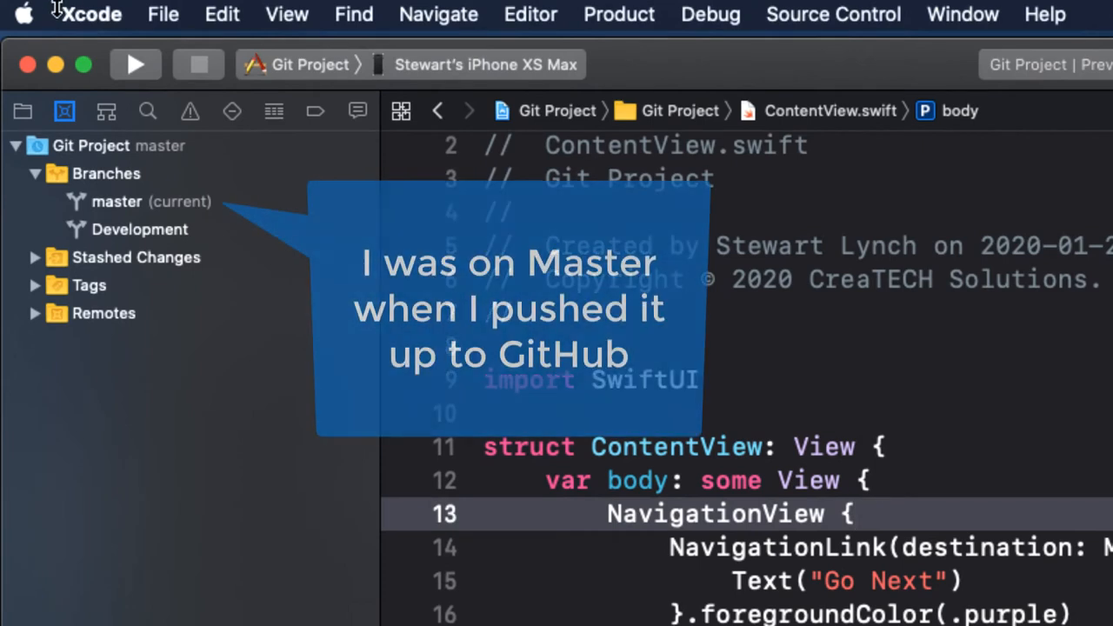
Open the Git-Project repository on GitHub and check its branch list shows only master.
{"action": "left_click", "coordinate": [23, 111]}
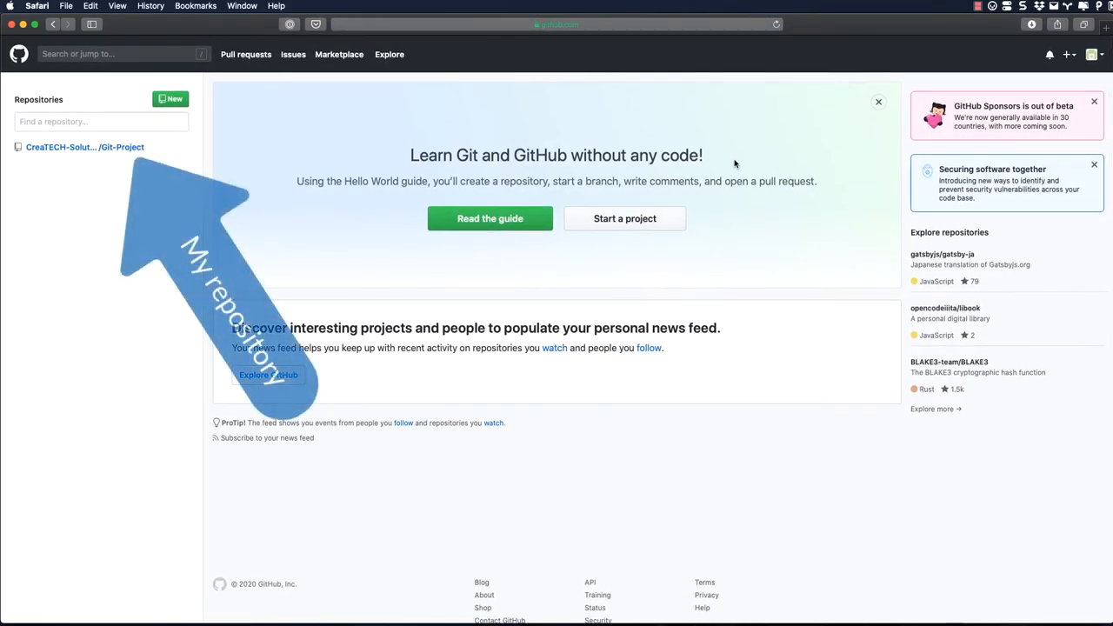
{"action": "mouse_move", "coordinate": [84, 147]}
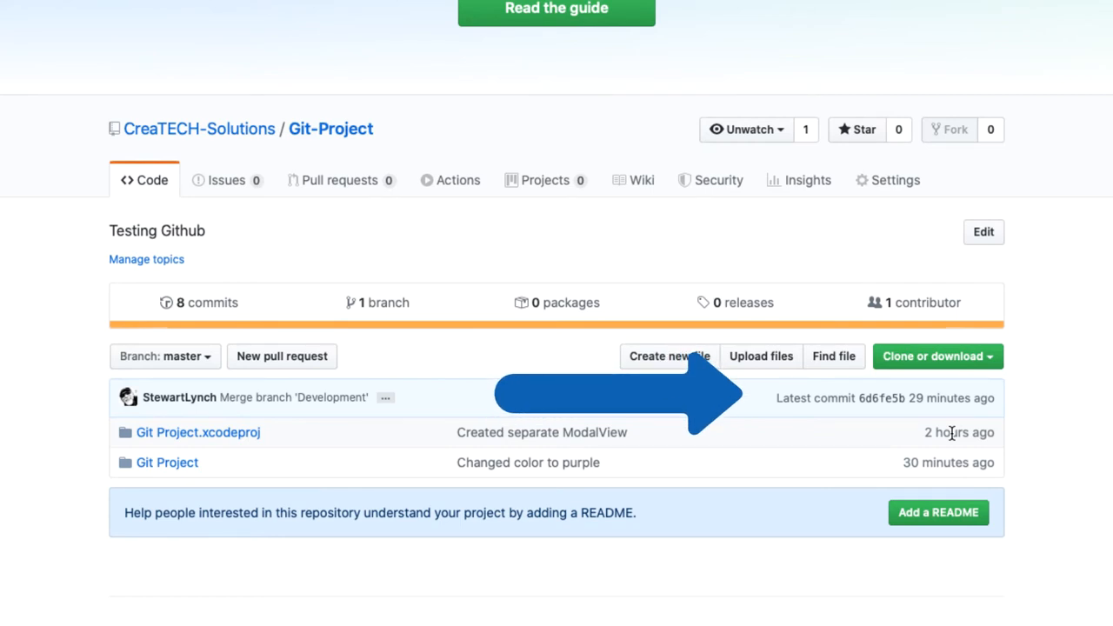
{"action": "mouse_move", "coordinate": [165, 355]}
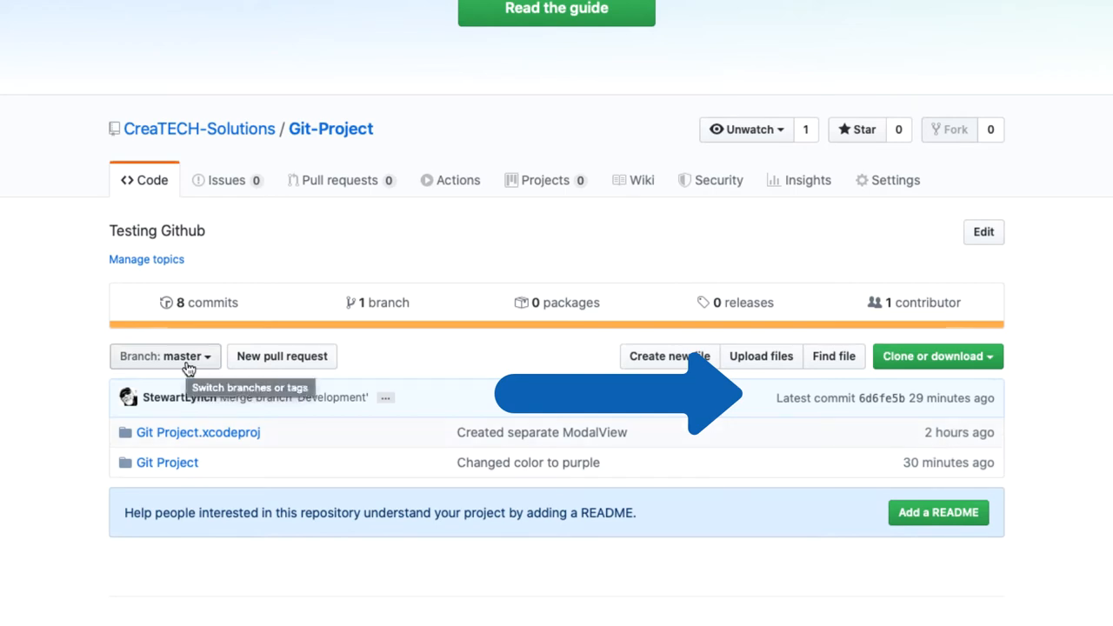
{"action": "left_click", "coordinate": [163, 355]}
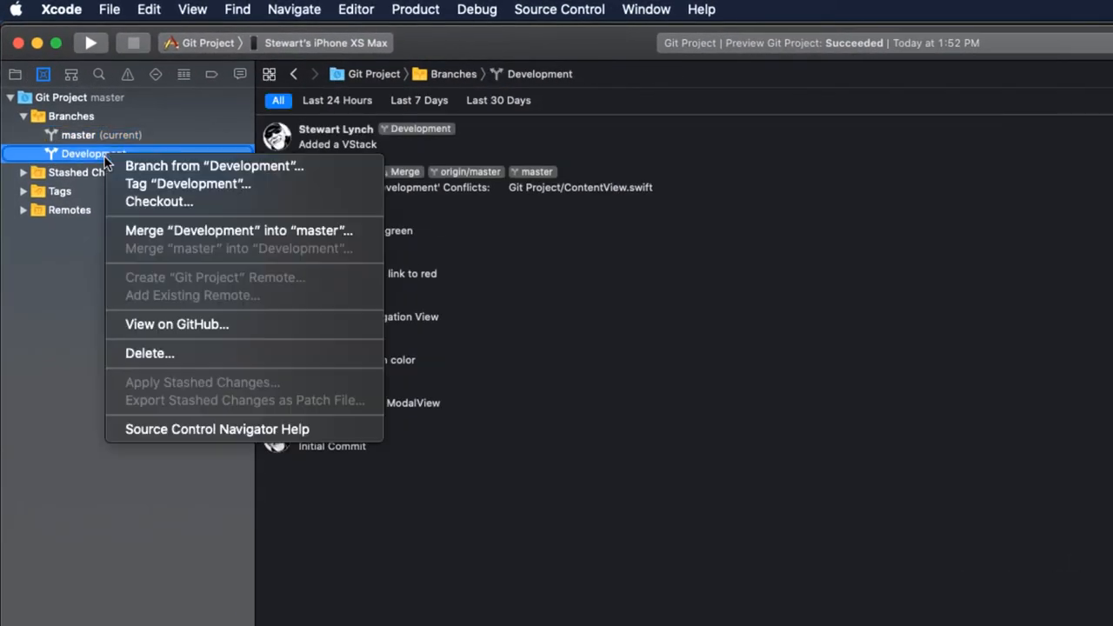
Check out Development and push it to origin/Development as a new remote branch.
{"action": "left_click", "coordinate": [160, 202]}
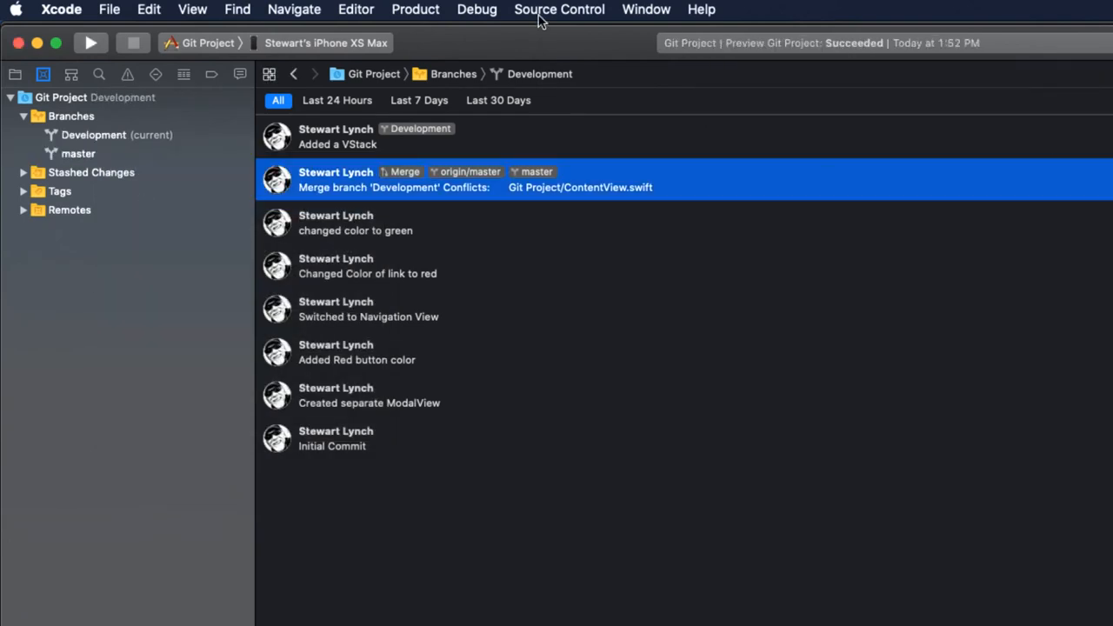
{"action": "left_click", "coordinate": [560, 10]}
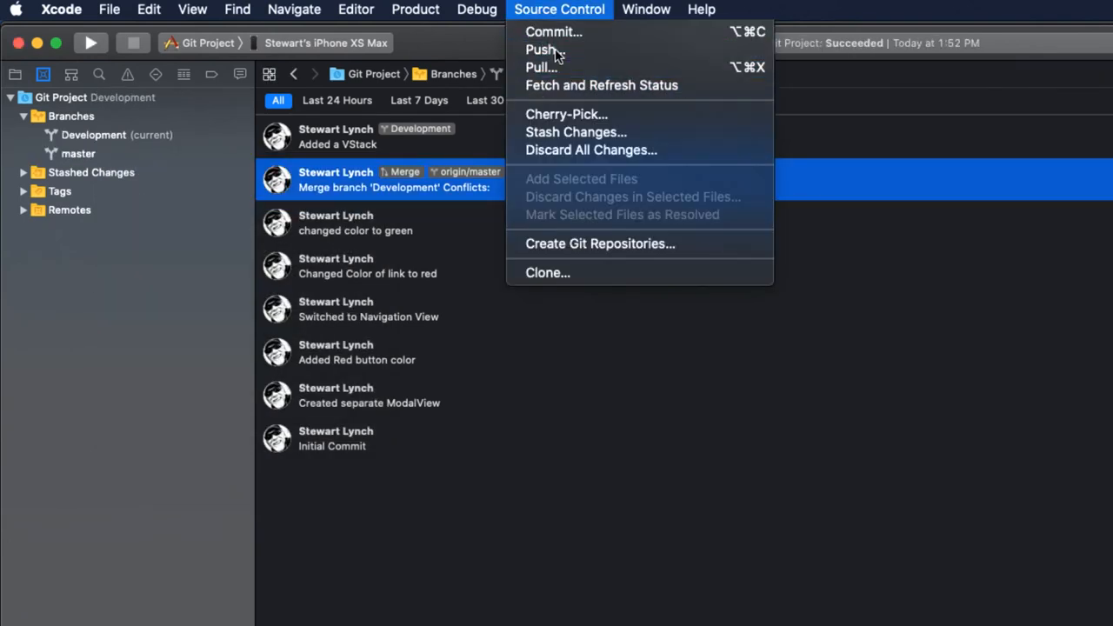
{"action": "left_click", "coordinate": [541, 48]}
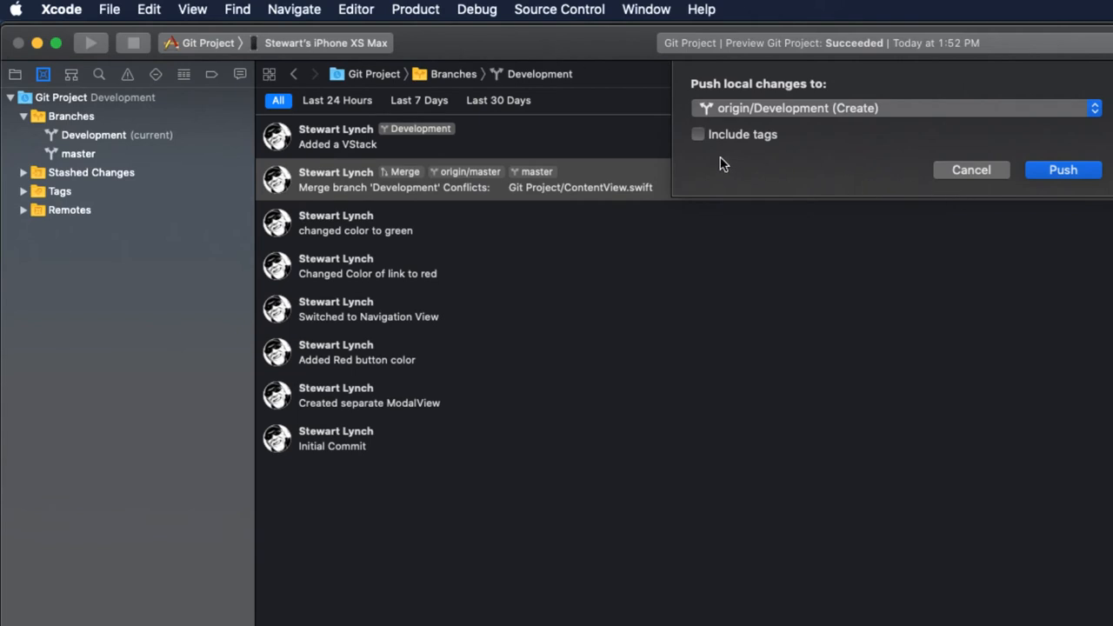
{"action": "left_click", "coordinate": [1063, 170]}
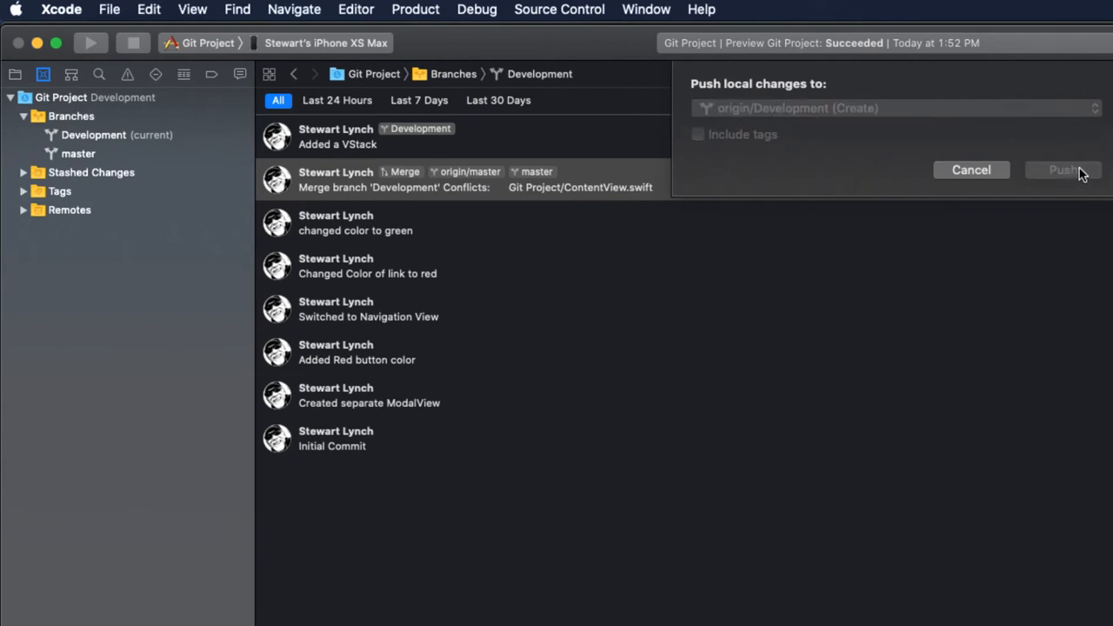
{"action": "left_click", "coordinate": [1064, 170]}
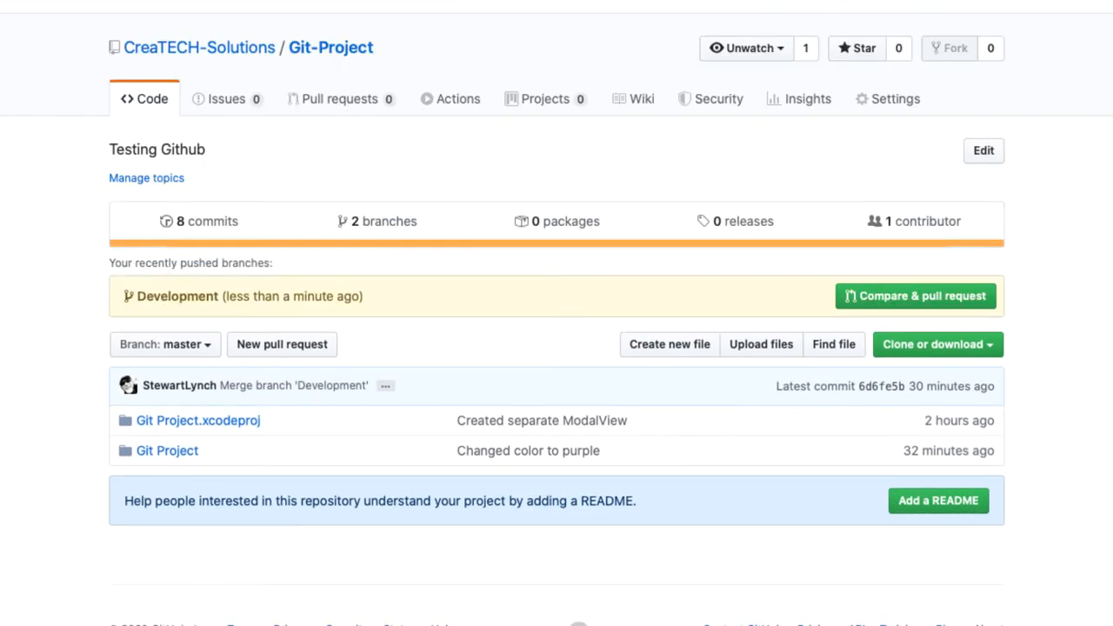
Reload the repository page to show 2 branches with Development recently pushed.
{"action": "left_click", "coordinate": [163, 345]}
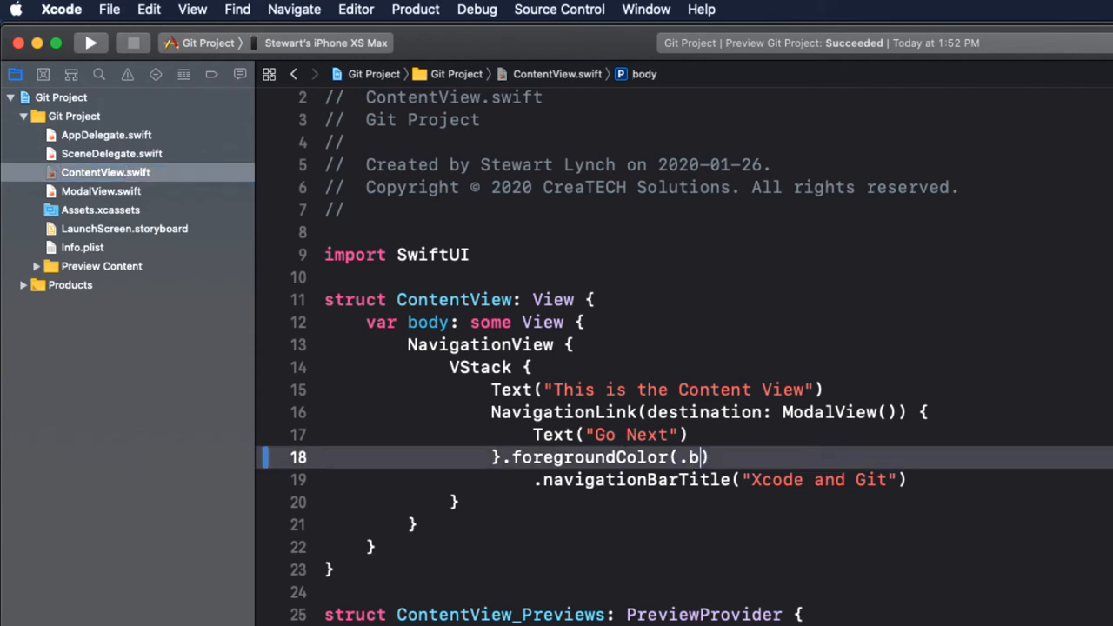
Set foregroundColor to .blue and commit 'Changed Link back to blue', pushing to origin/Development.
{"action": "type", "text": "lue"}
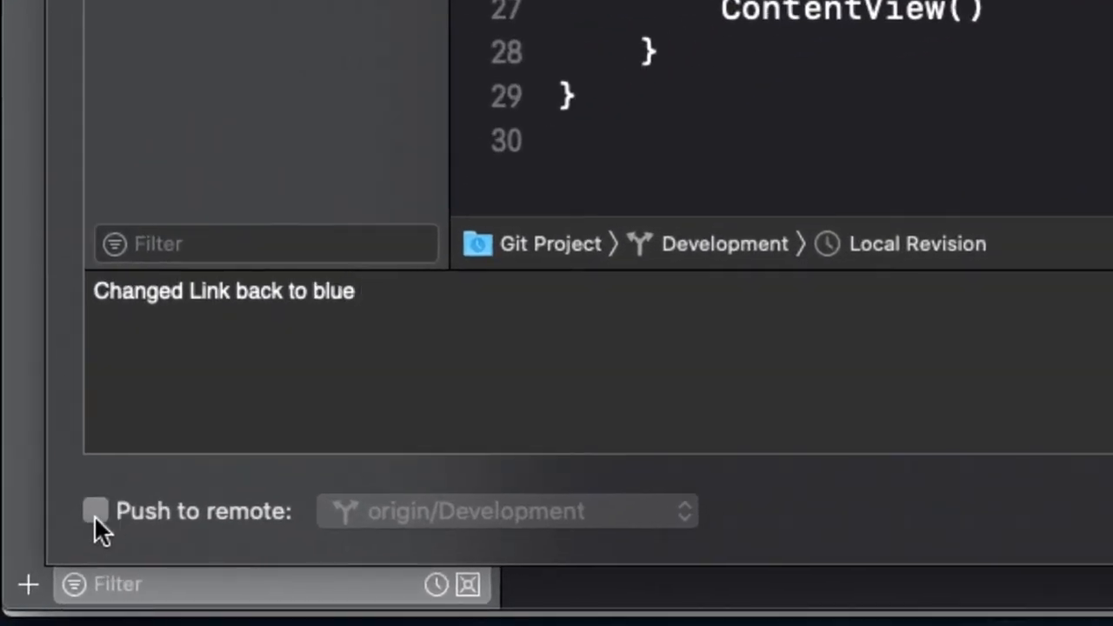
{"action": "left_click", "coordinate": [96, 511]}
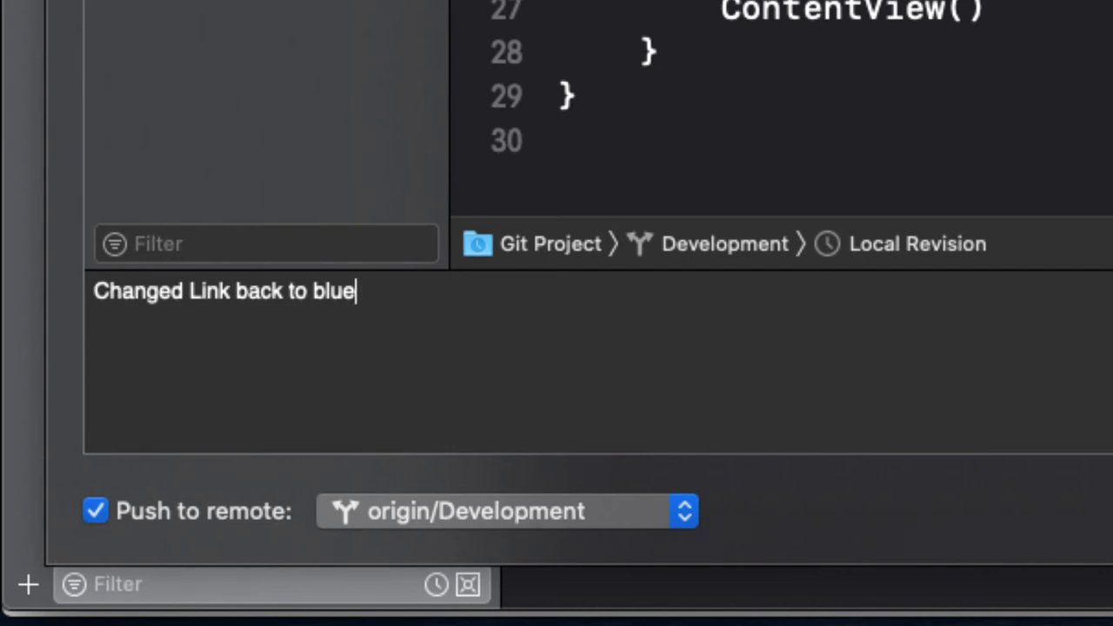
{"action": "left_click", "coordinate": [1033, 588]}
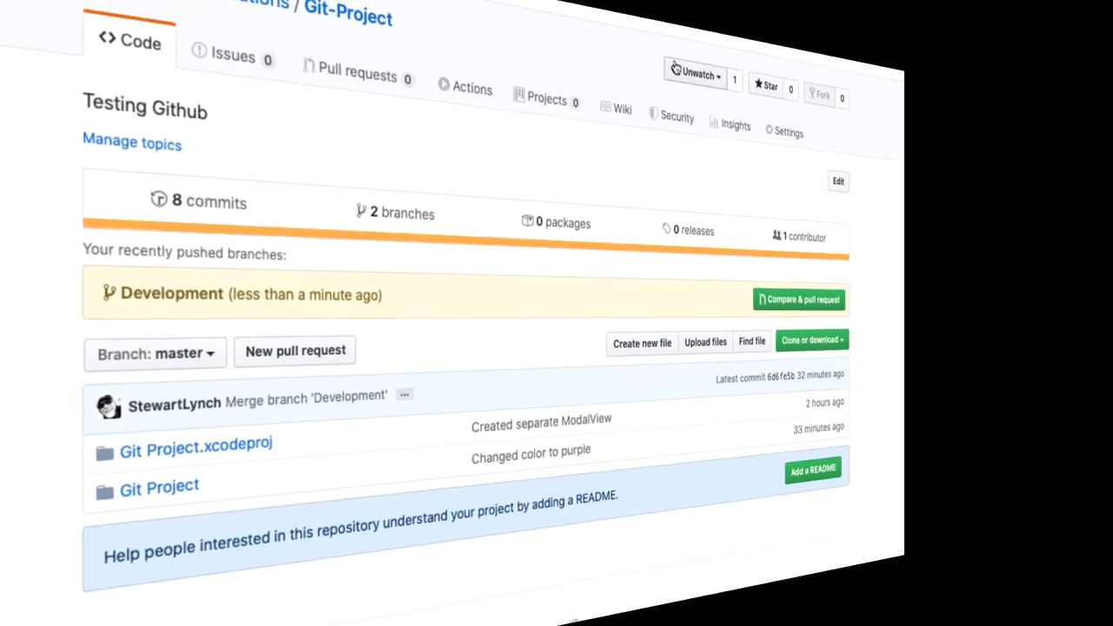
Switch the repository view to the Development branch, two commits ahead of master.
{"action": "left_click", "coordinate": [155, 352]}
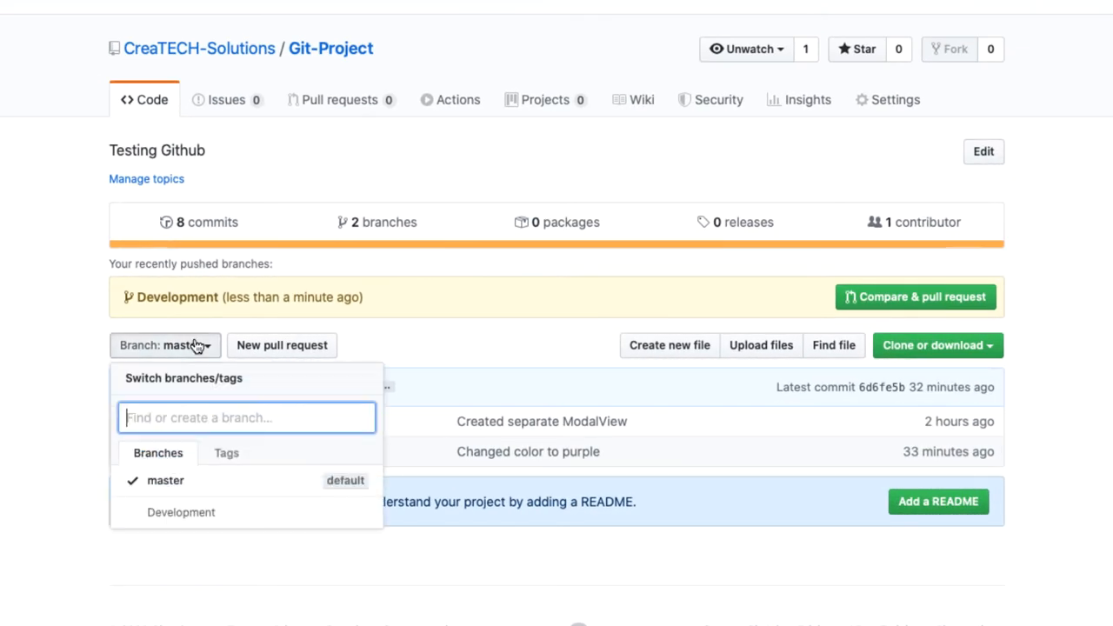
{"action": "left_click", "coordinate": [181, 512]}
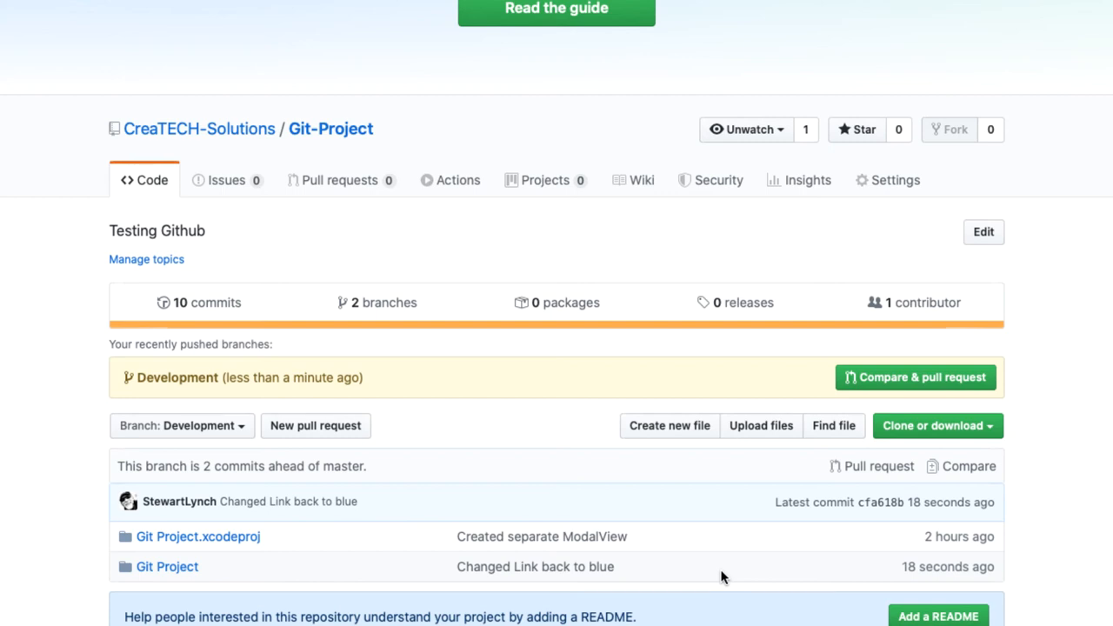
Download the Development branch as a ZIP and show it in Safari's finished downloads.
{"action": "left_click", "coordinate": [932, 425]}
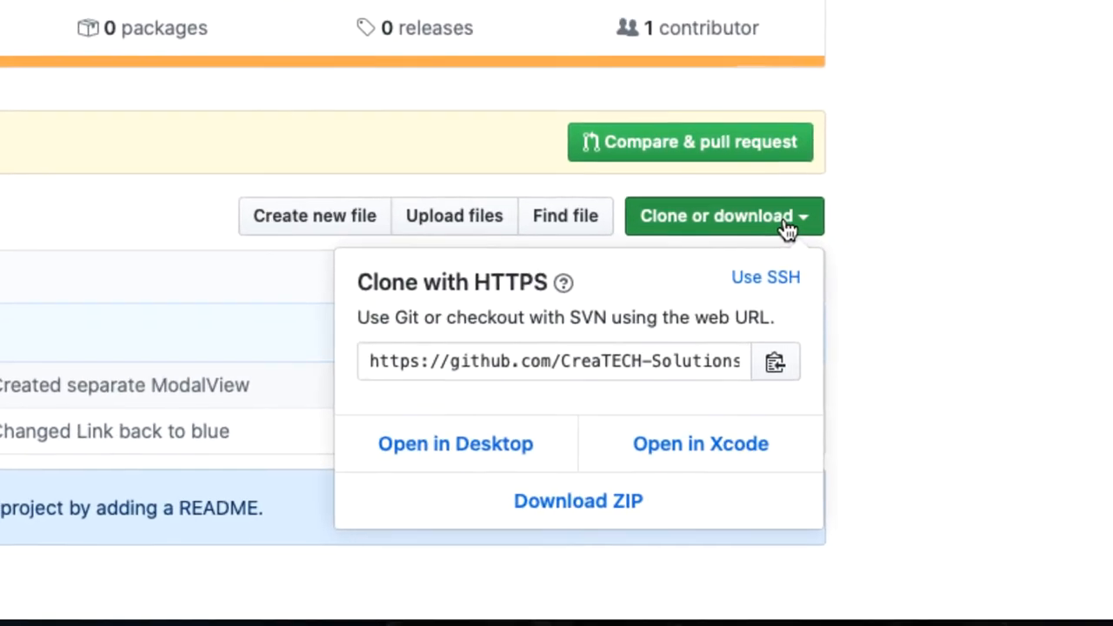
{"action": "mouse_move", "coordinate": [700, 444]}
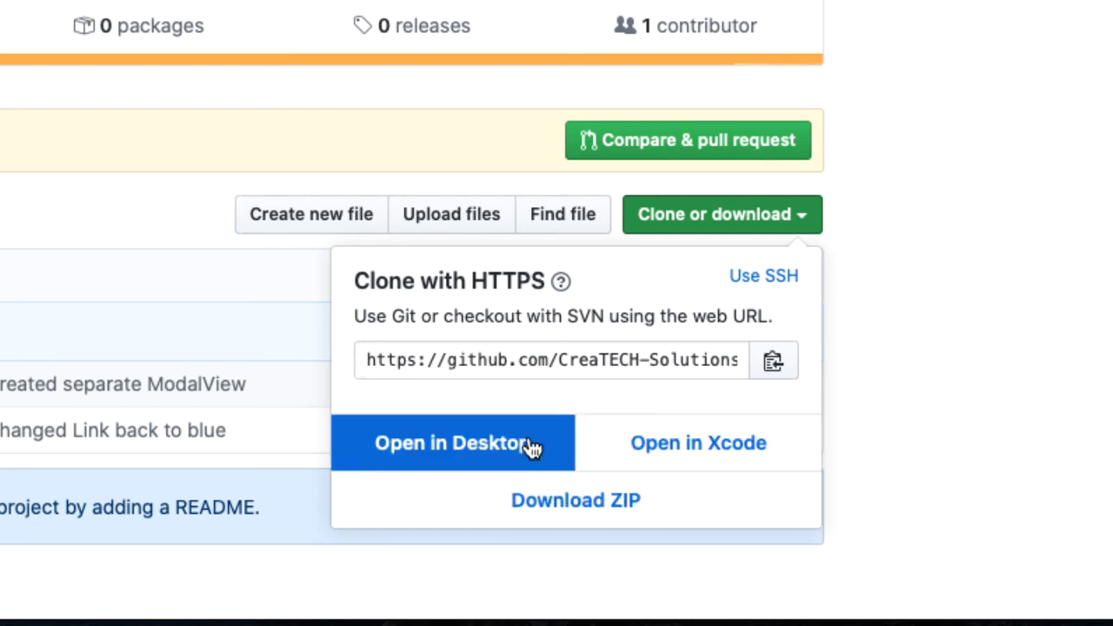
{"action": "mouse_move", "coordinate": [576, 501]}
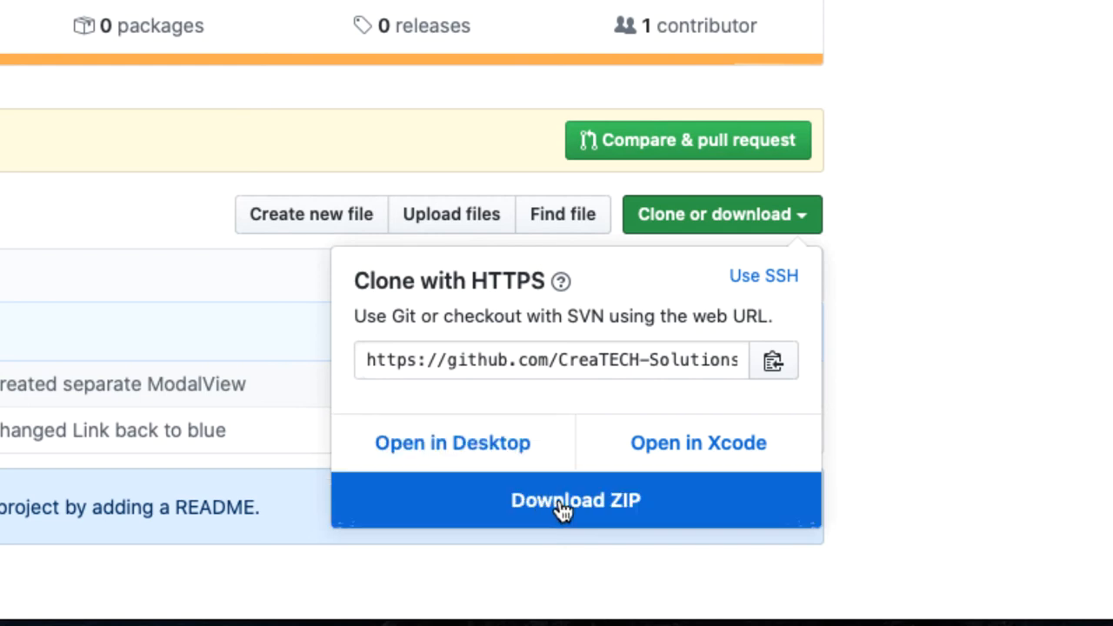
{"action": "mouse_move", "coordinate": [563, 508]}
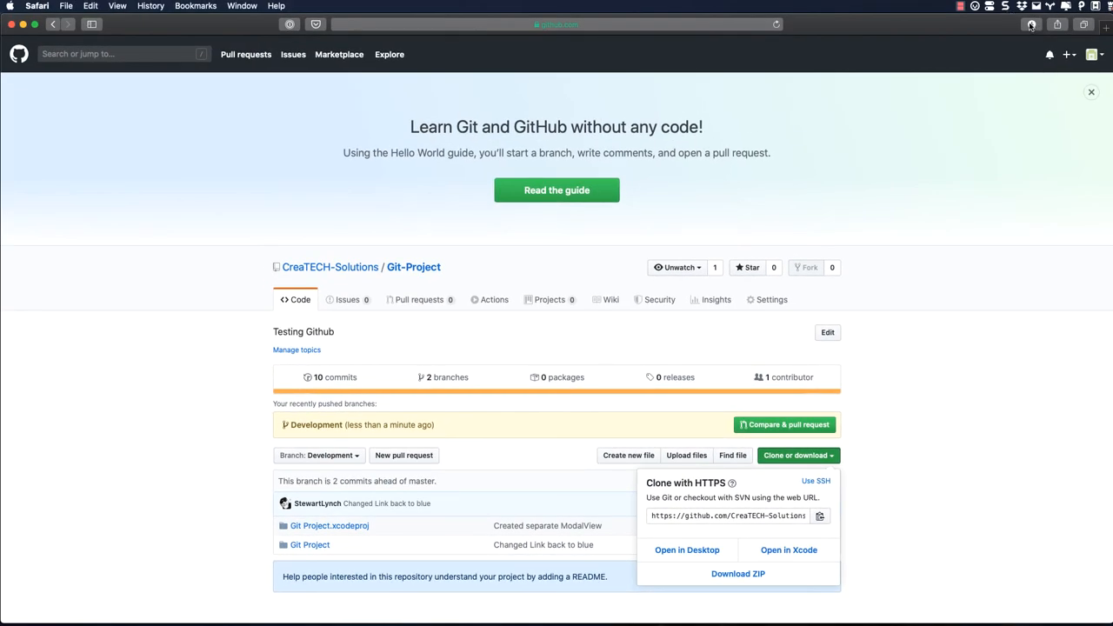
{"action": "left_click", "coordinate": [1032, 25]}
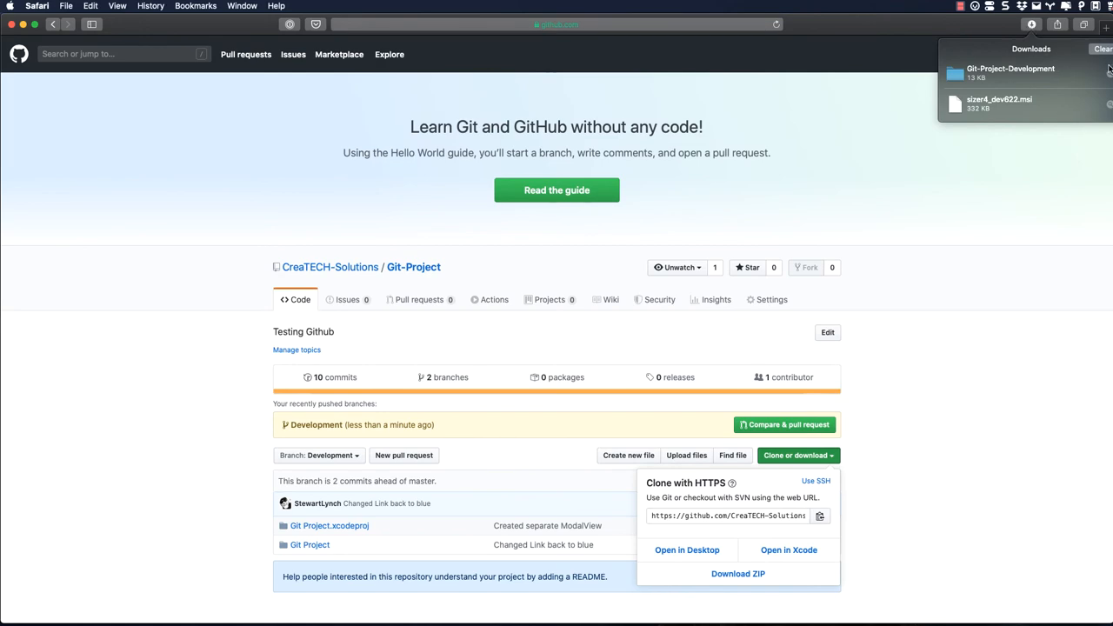
Reveal Git-Project-Development in Finder and list the Swift source files inside Git Project.
{"action": "double_click", "coordinate": [1011, 73]}
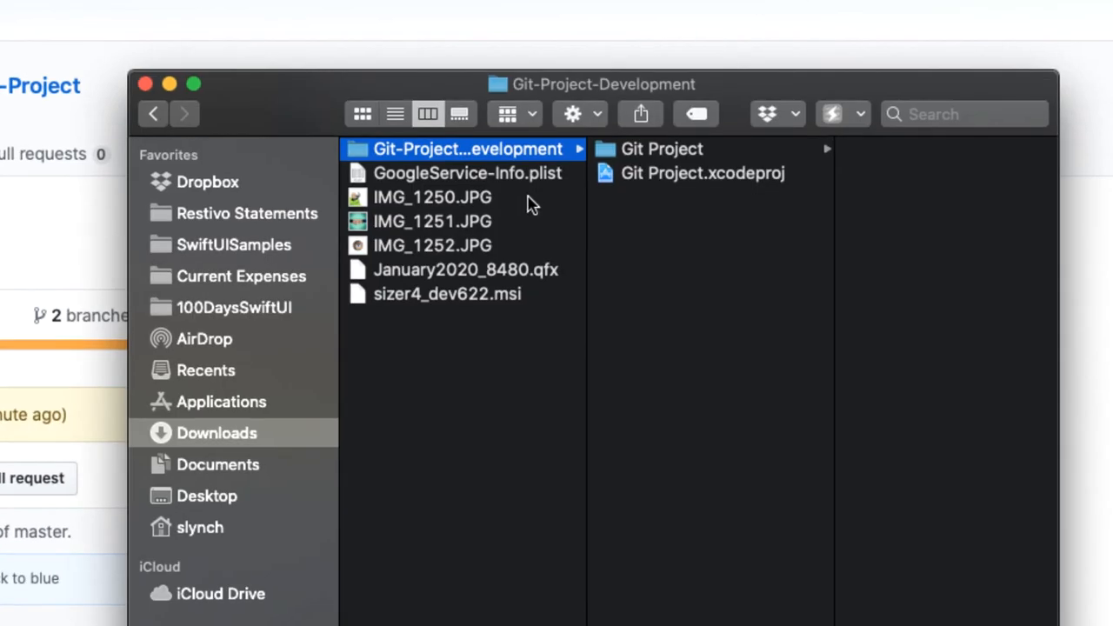
{"action": "left_click", "coordinate": [661, 150]}
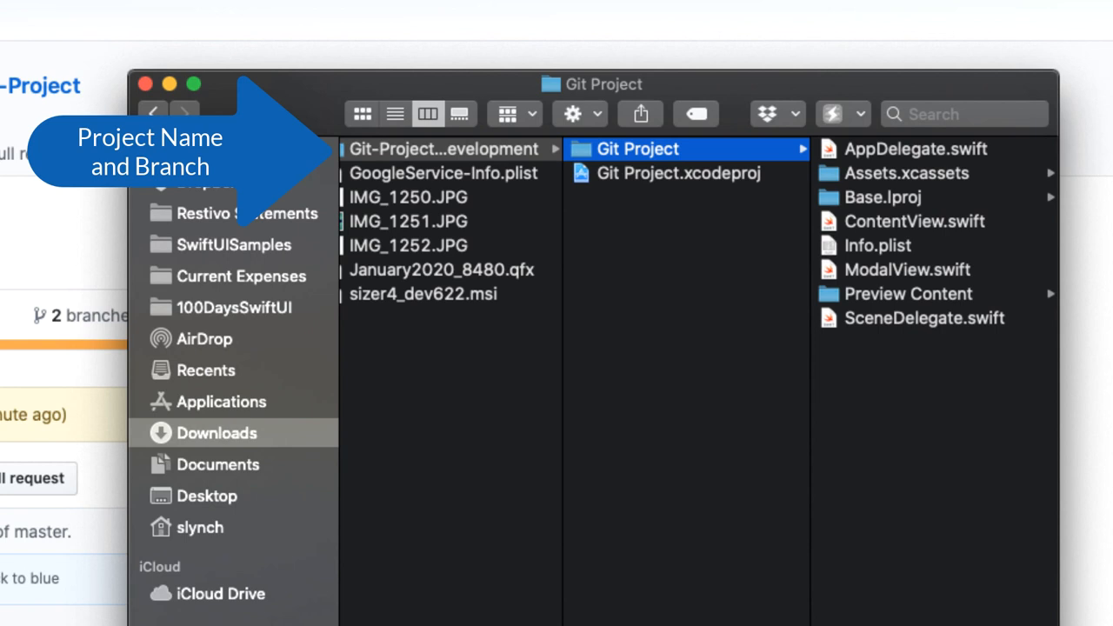
{"action": "mouse_move", "coordinate": [831, 480]}
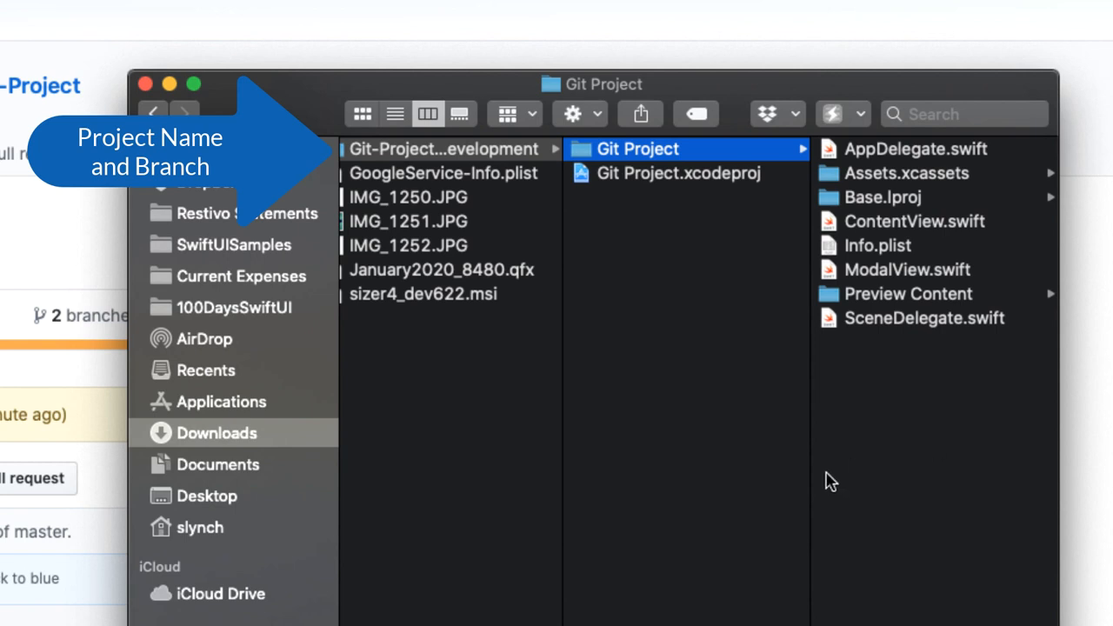